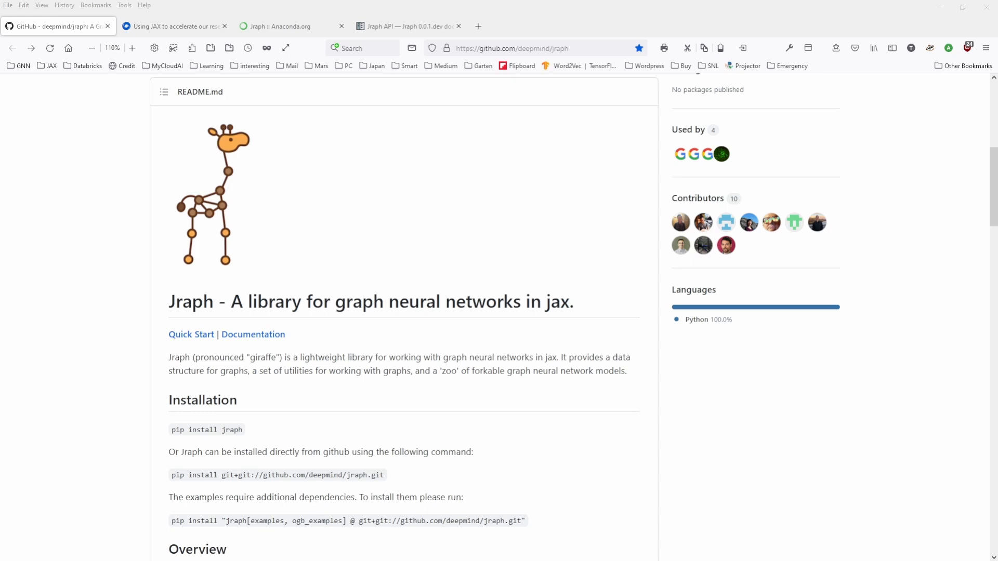
{"action": "mouse_move", "coordinate": [208, 302]}
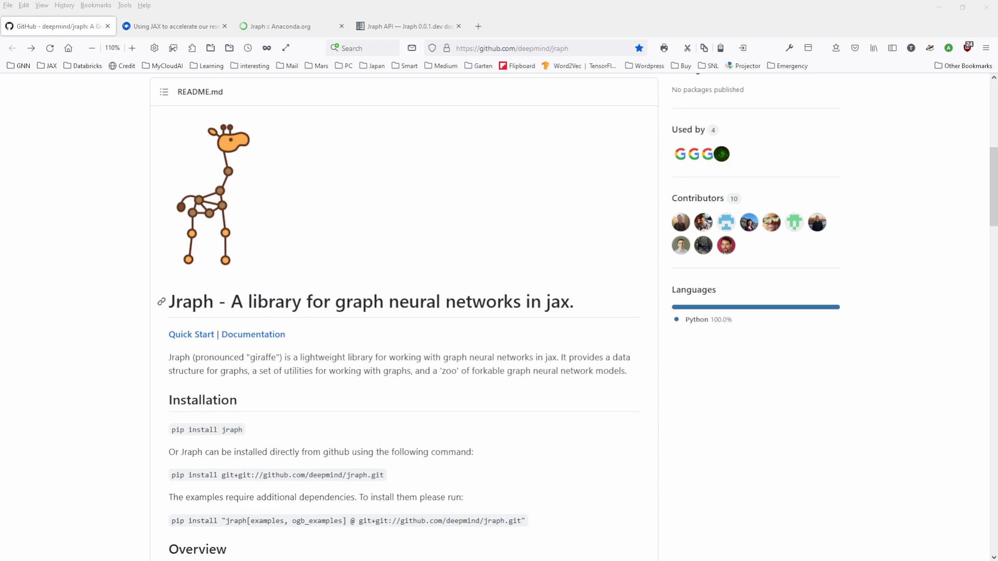
Step: Scroll back to the top of the deepmind/jraph page, showing files and About panel
{"action": "scroll", "scroll_direction": "down", "scroll_amount": 3}
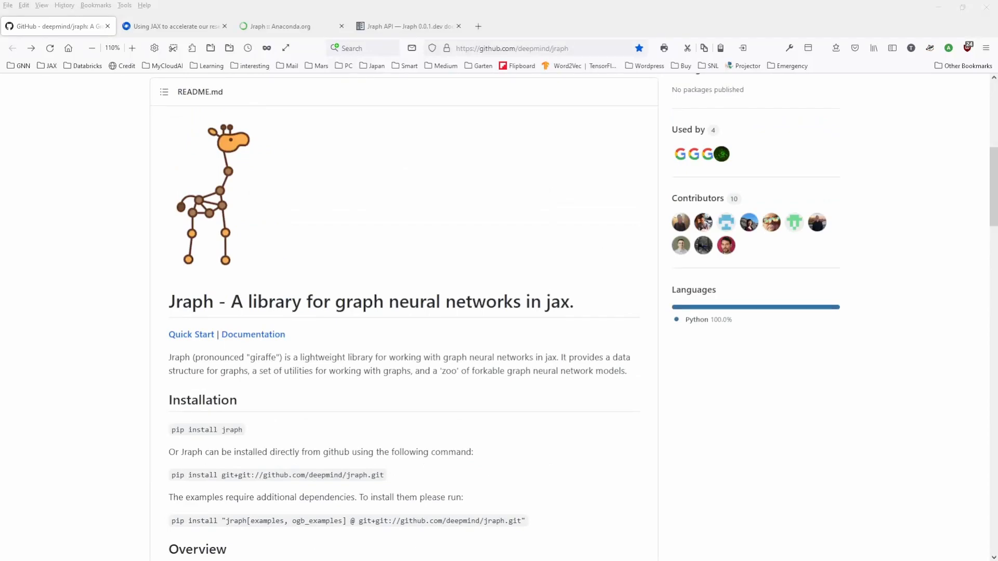
{"action": "scroll", "scroll_direction": "up", "scroll_amount": 3}
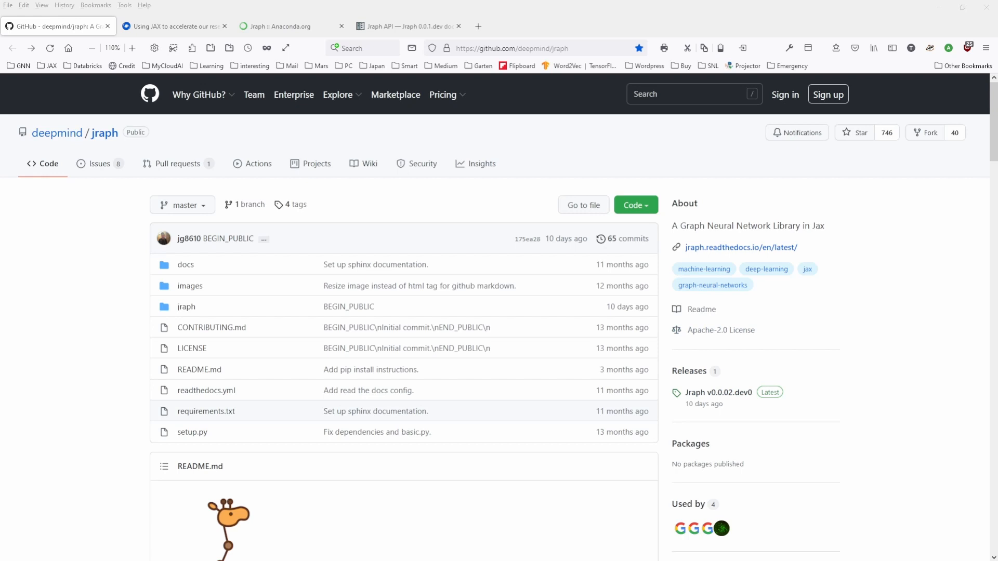
{"action": "mouse_move", "coordinate": [718, 392]}
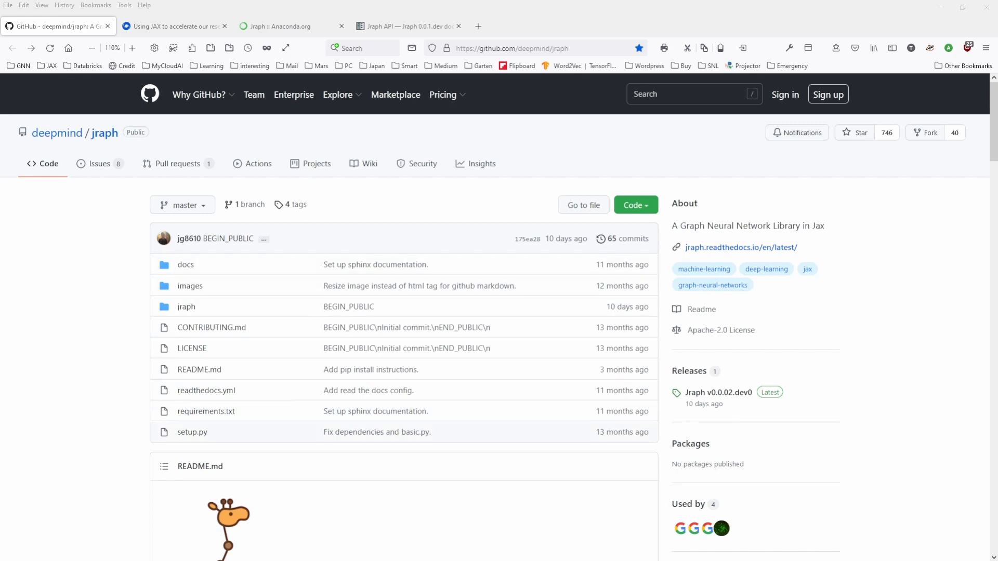
Step: Highlight the README's graph neural network tagline and scroll down toward Using the Model Zoo
{"action": "scroll", "scroll_direction": "down", "scroll_amount": 3}
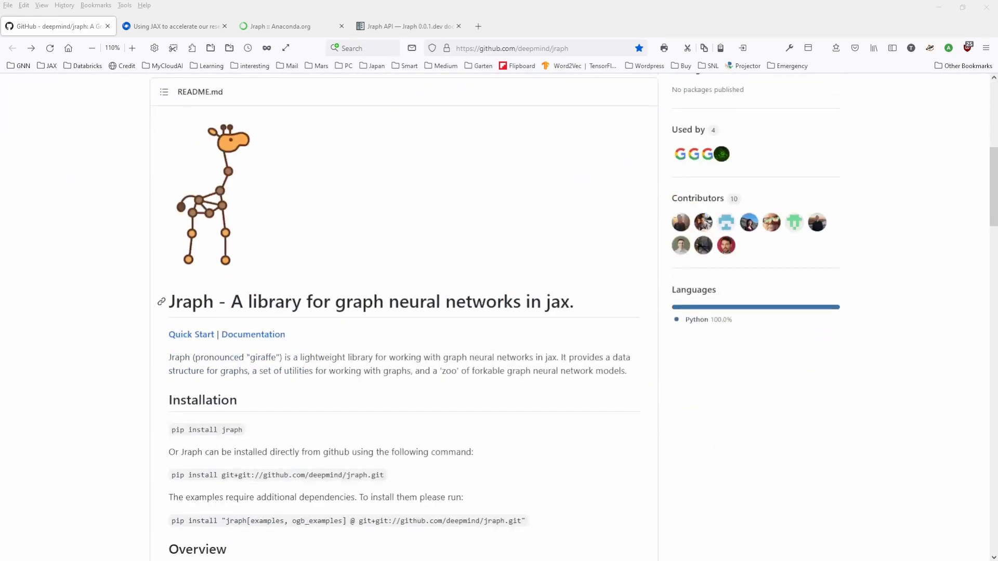
{"action": "left_click_drag", "start_coordinate": [241, 302], "coordinate": [573, 301]}
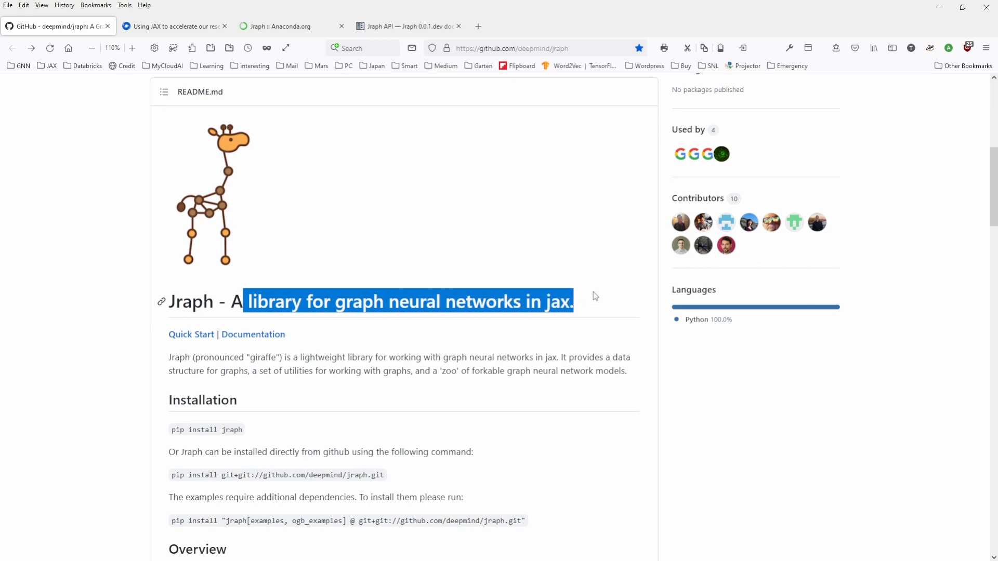
{"action": "scroll", "scroll_direction": "down", "scroll_amount": 3}
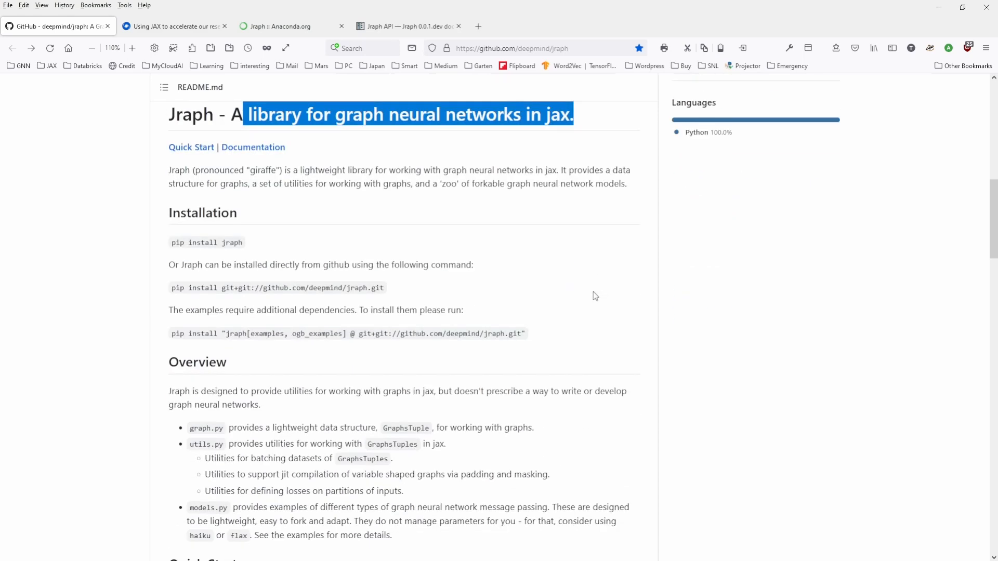
{"action": "scroll", "scroll_direction": "down", "scroll_amount": 3}
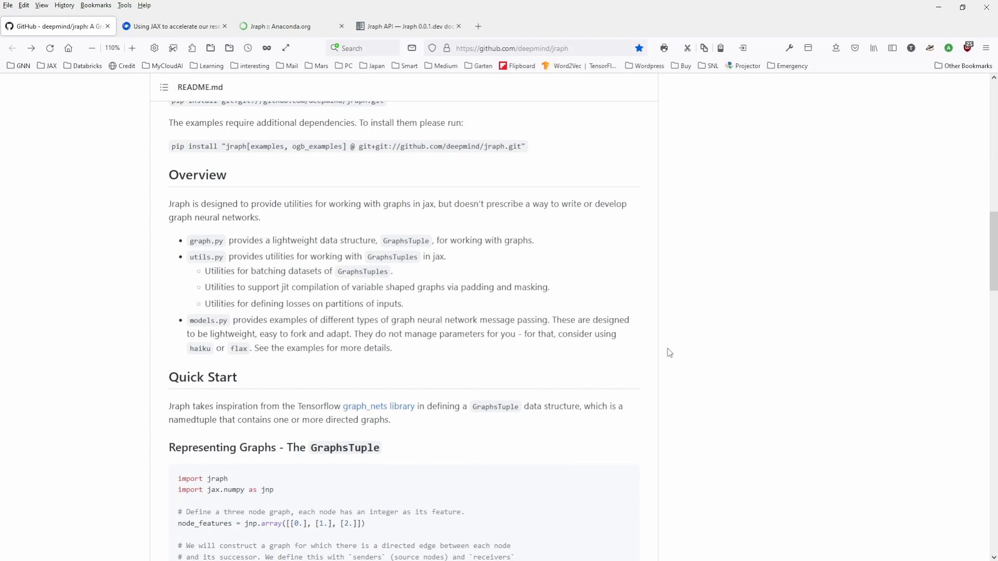
{"action": "scroll", "scroll_direction": "down", "scroll_amount": 3}
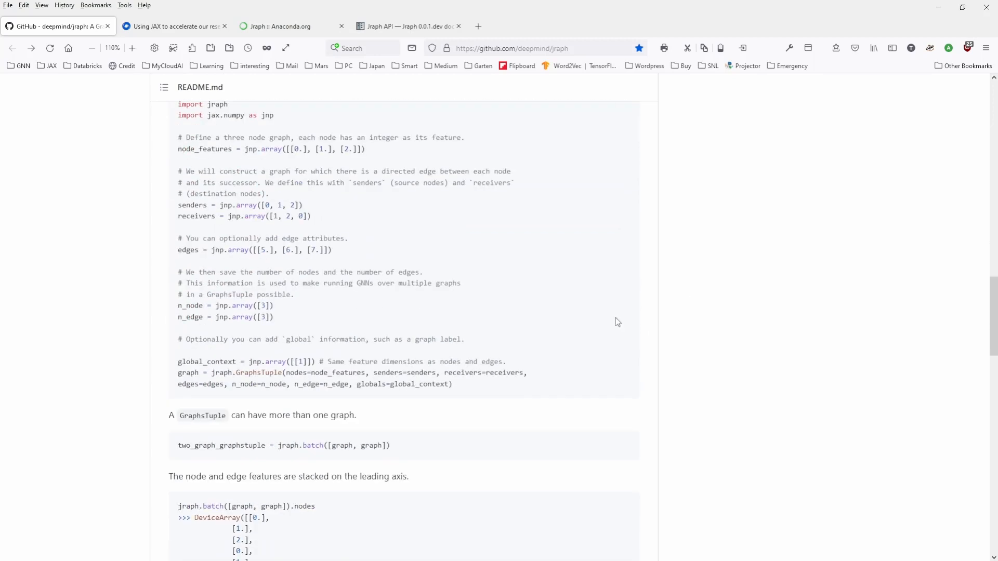
{"action": "scroll", "scroll_direction": "down", "scroll_amount": 3}
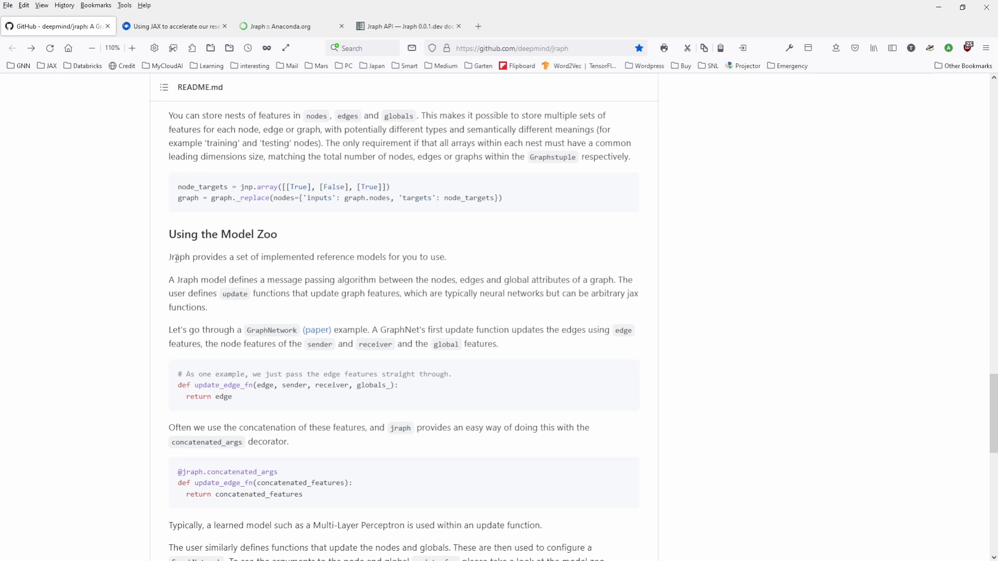
Step: Highlight the implemented reference models sentence and the full message passing sentence
{"action": "left_click_drag", "start_coordinate": [173, 256], "coordinate": [446, 257]}
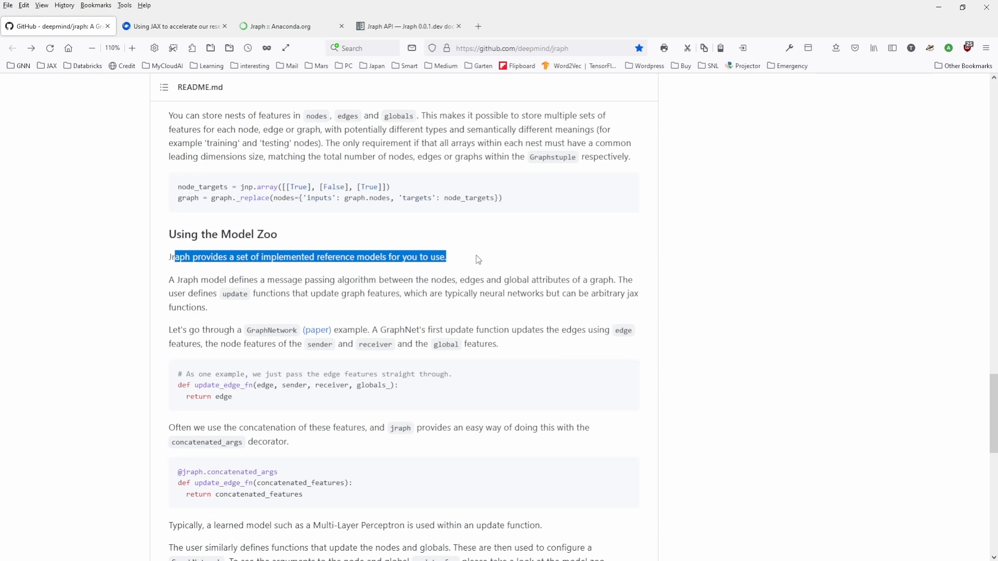
{"action": "mouse_move", "coordinate": [338, 290]}
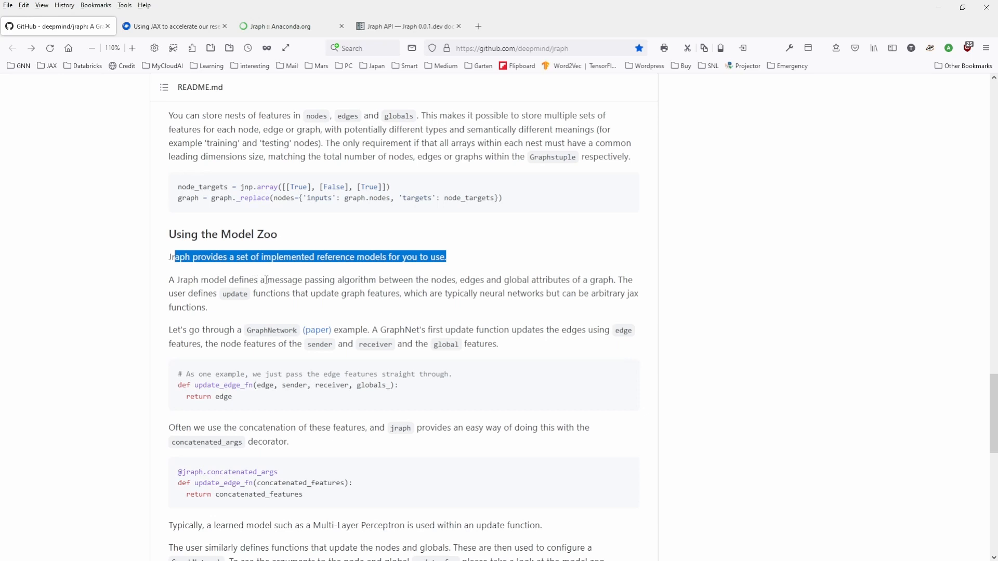
{"action": "left_click_drag", "start_coordinate": [268, 279], "coordinate": [501, 280]}
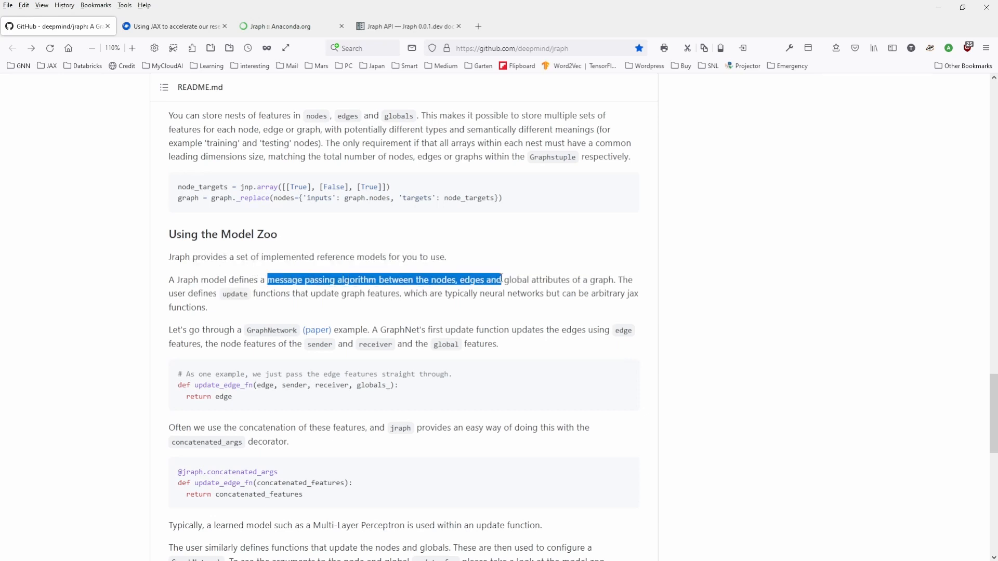
{"action": "left_click_drag", "start_coordinate": [501, 280], "coordinate": [615, 280]}
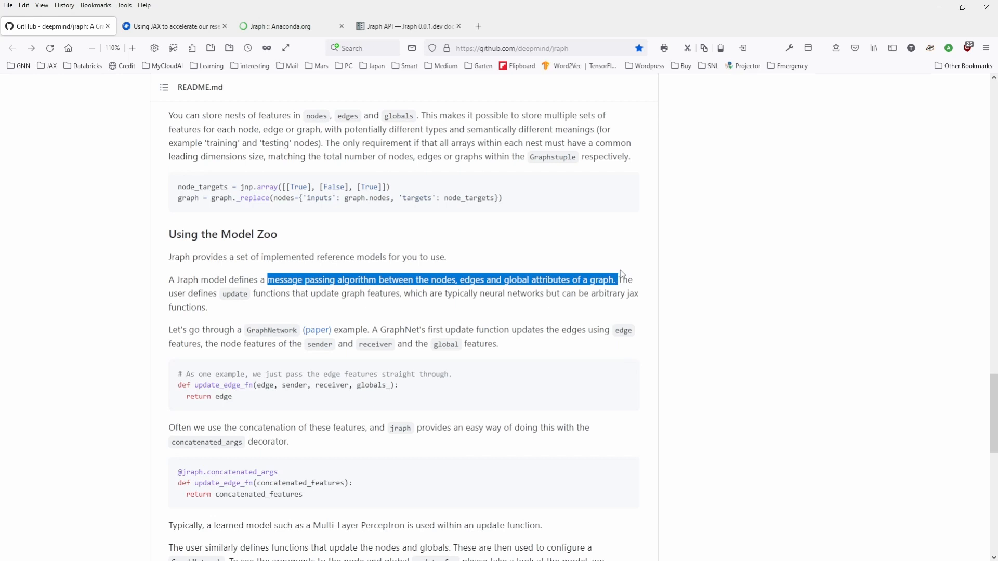
{"action": "mouse_move", "coordinate": [476, 319]}
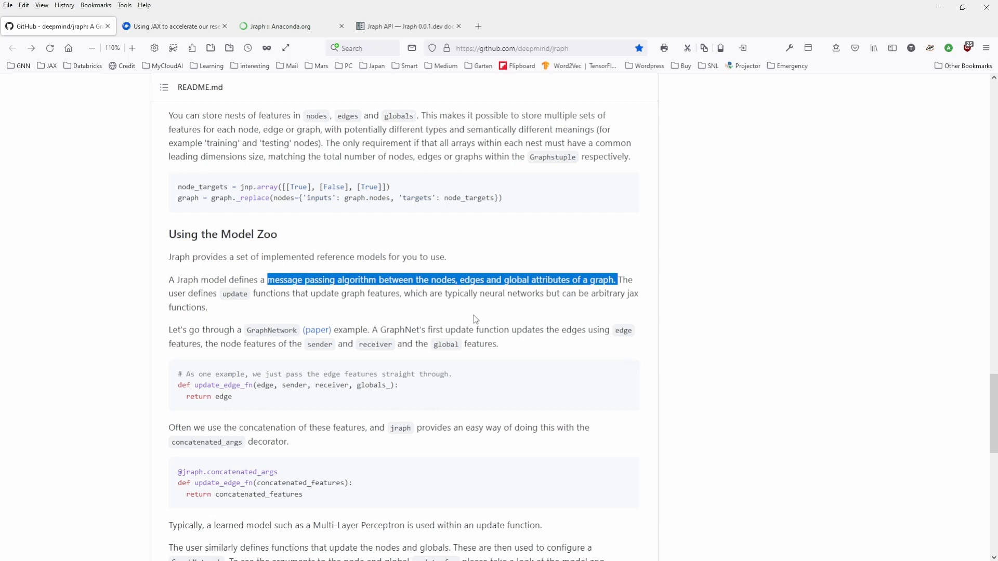
{"action": "mouse_move", "coordinate": [351, 317]}
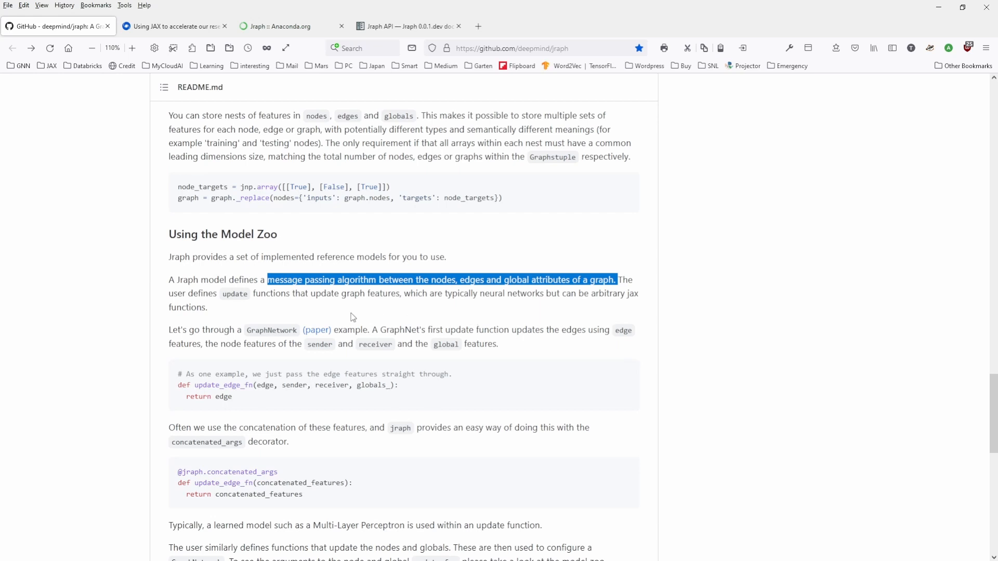
Step: Read down the README through Examples to the Citing Jraph citation block
{"action": "scroll", "scroll_direction": "down", "scroll_amount": 3}
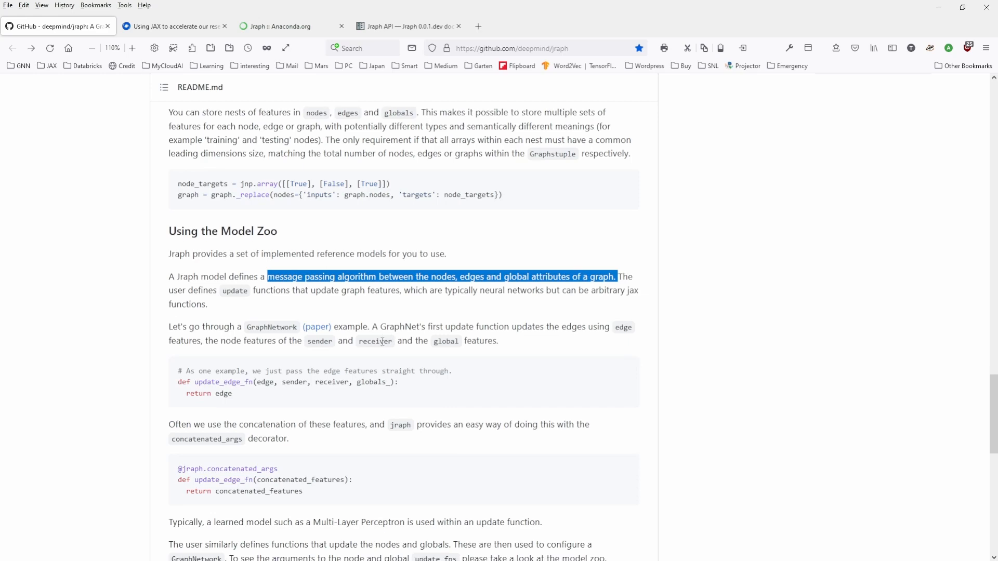
{"action": "scroll", "scroll_direction": "down", "scroll_amount": 3}
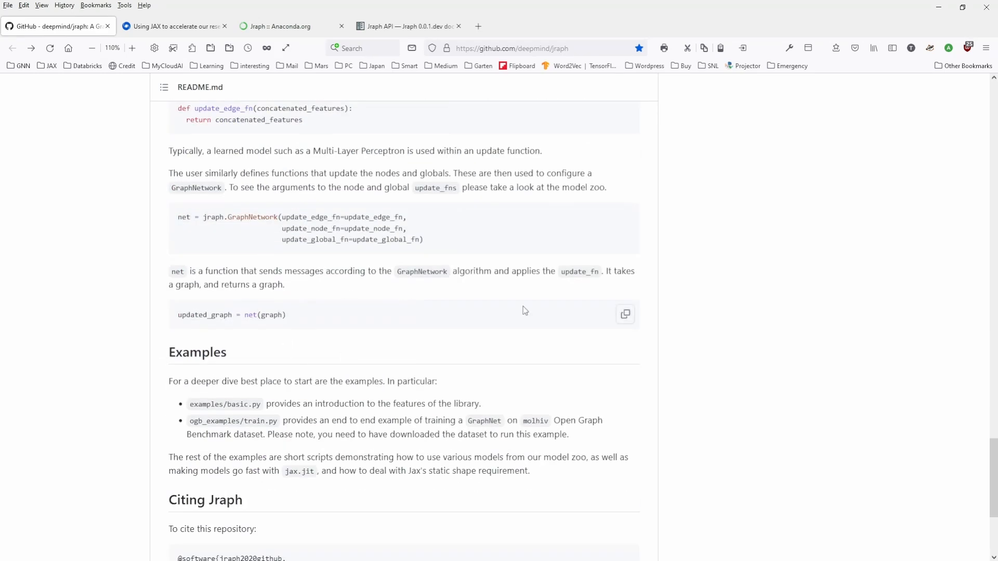
{"action": "scroll", "scroll_direction": "down", "scroll_amount": 3}
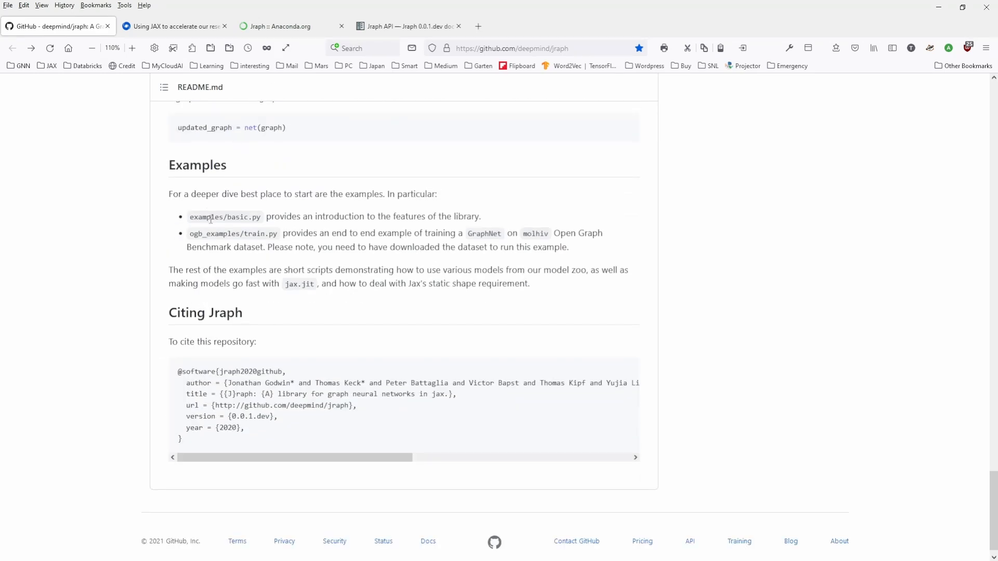
{"action": "mouse_move", "coordinate": [222, 232]}
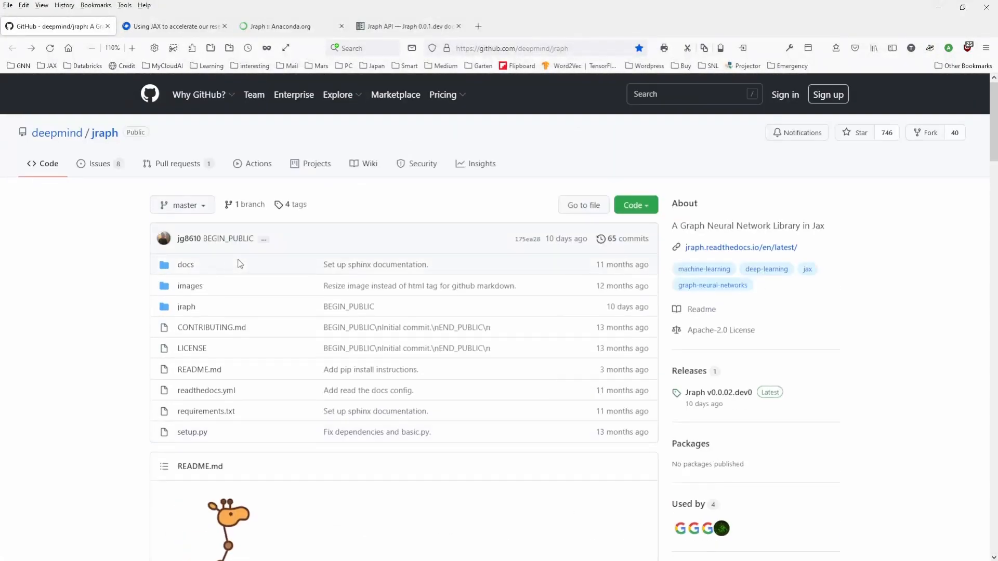
Step: Open jraph/examples/zacharys_karate_club.py from the repository file listing
{"action": "left_click", "coordinate": [186, 307]}
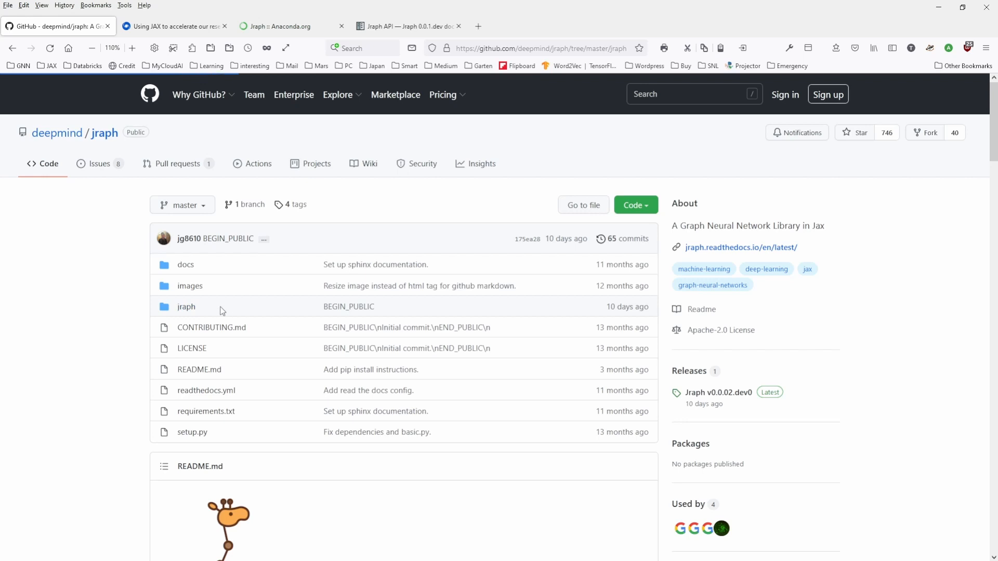
{"action": "left_click", "coordinate": [186, 307]}
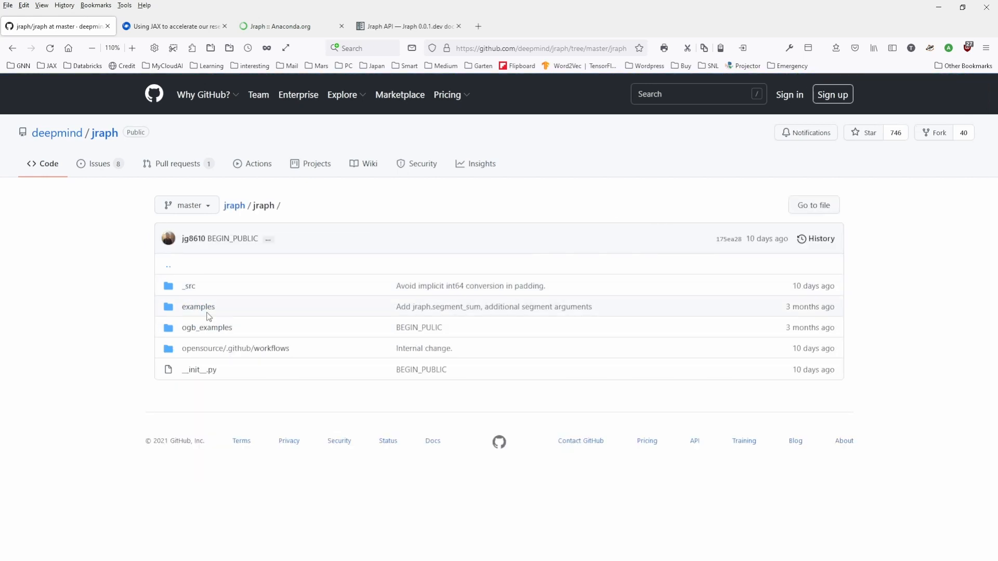
{"action": "left_click", "coordinate": [198, 307]}
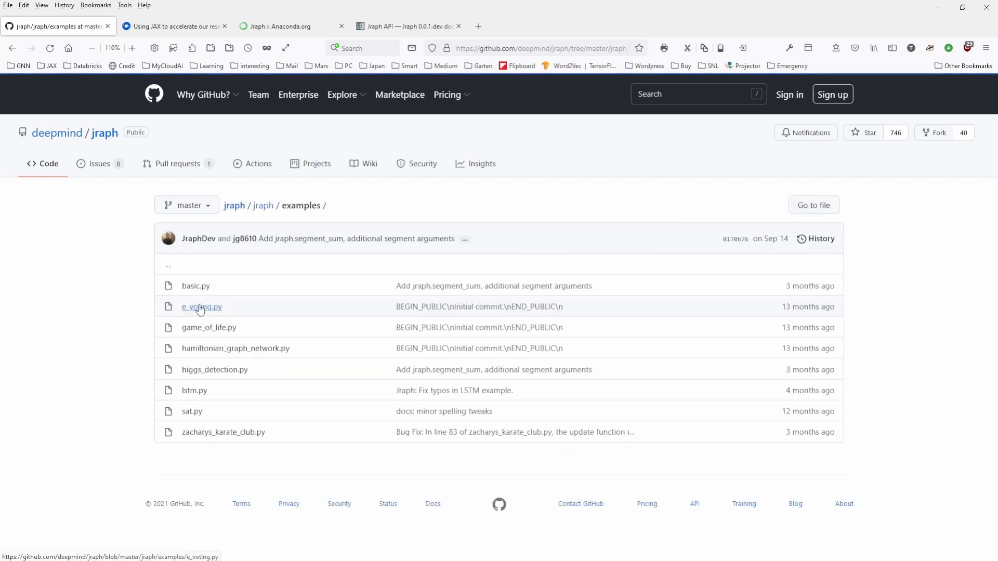
{"action": "mouse_move", "coordinate": [327, 349]}
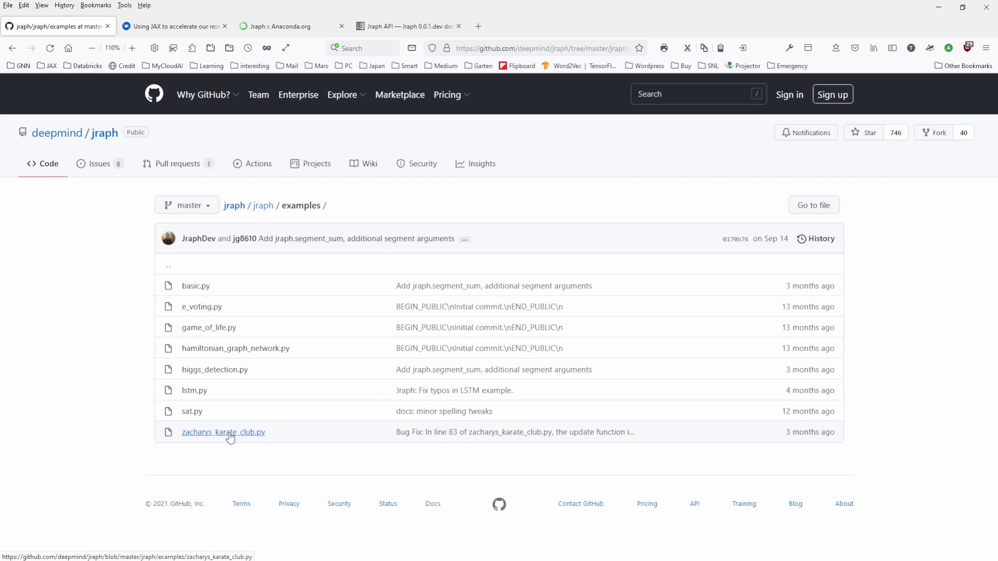
{"action": "left_click", "coordinate": [223, 432]}
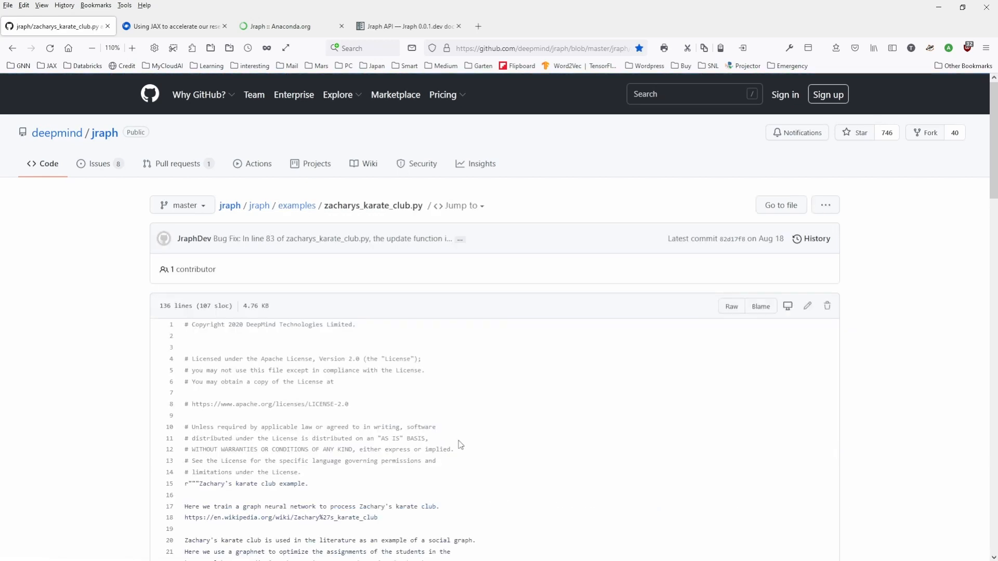
{"action": "scroll", "scroll_direction": "down", "scroll_amount": 3}
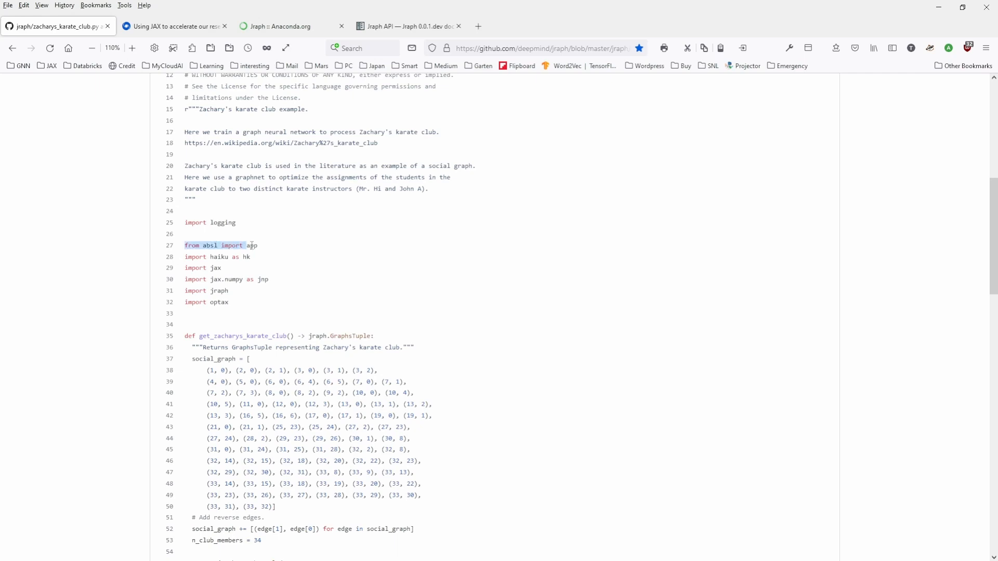
{"action": "scroll", "scroll_direction": "down", "scroll_amount": 3}
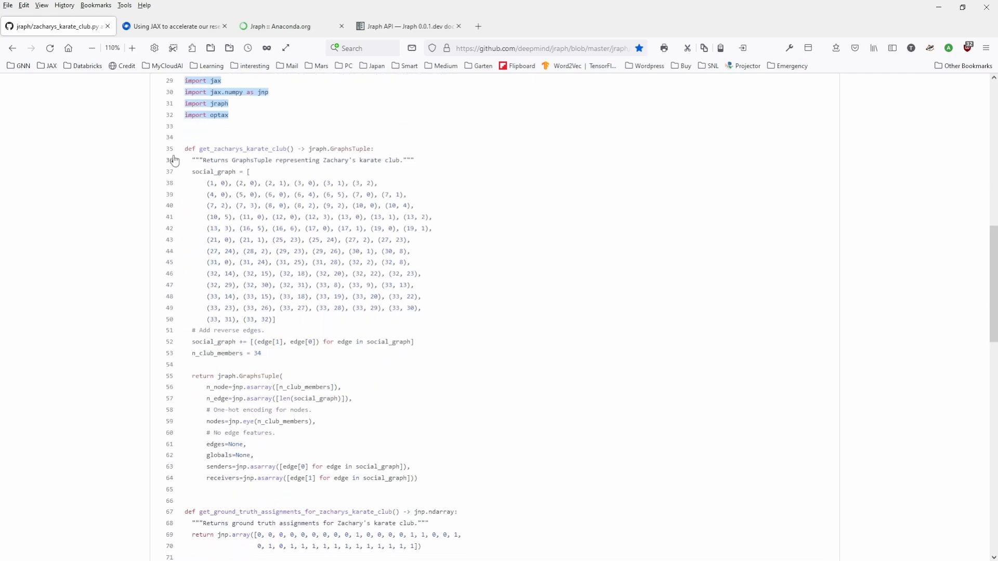
{"action": "mouse_move", "coordinate": [309, 149]}
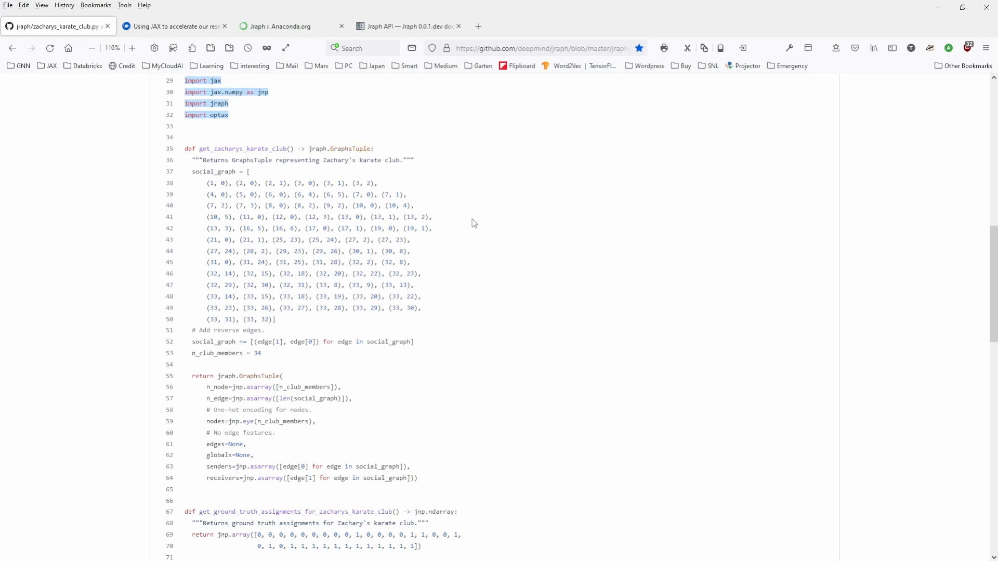
{"action": "scroll", "scroll_direction": "down", "scroll_amount": 3}
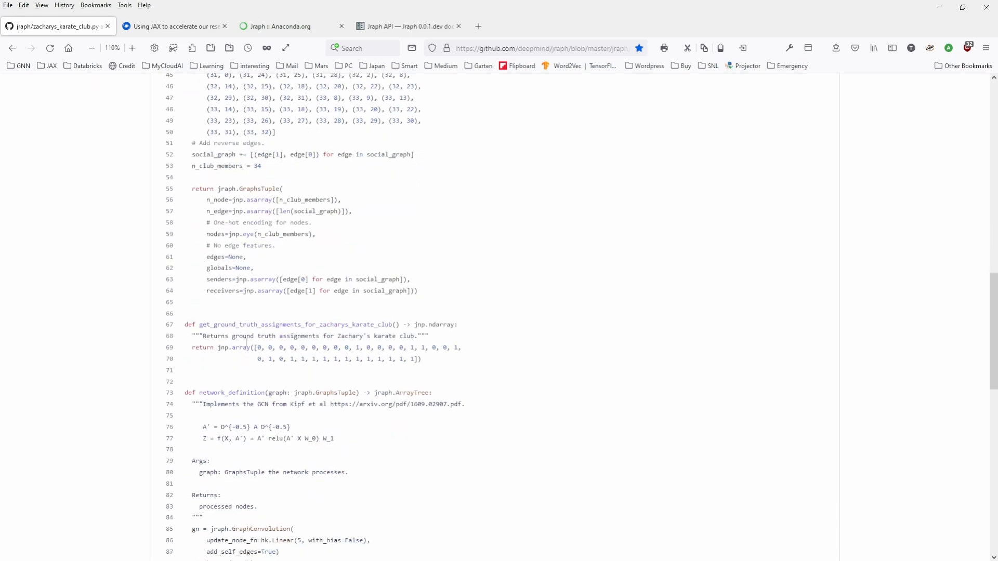
{"action": "scroll", "scroll_direction": "down", "scroll_amount": 3}
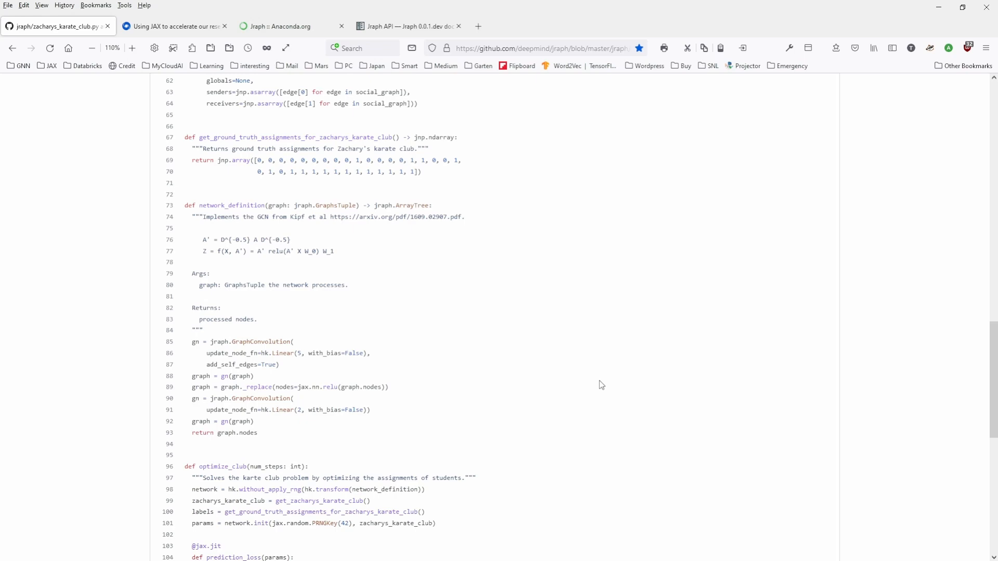
{"action": "mouse_move", "coordinate": [238, 218]}
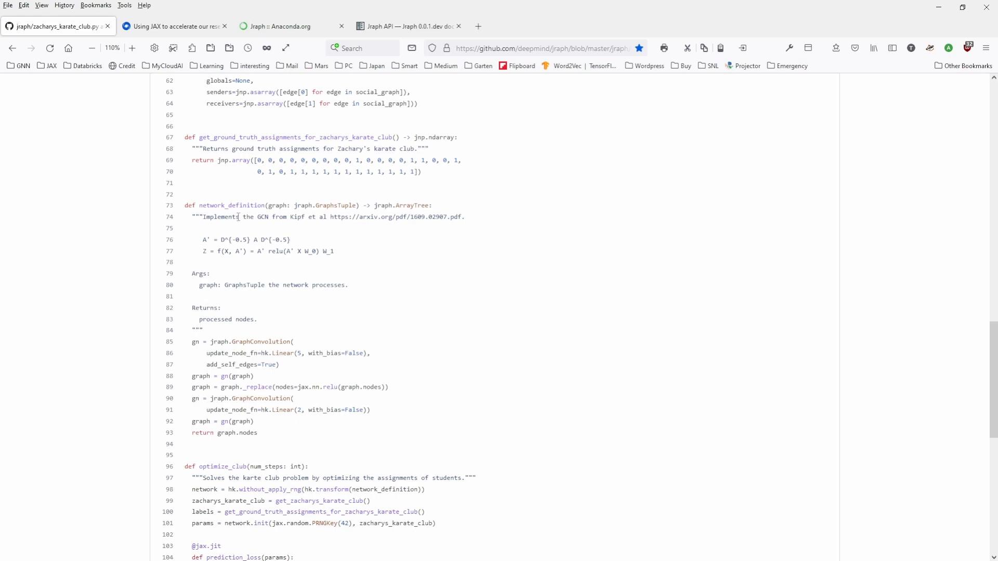
{"action": "scroll", "scroll_direction": "down", "scroll_amount": 3}
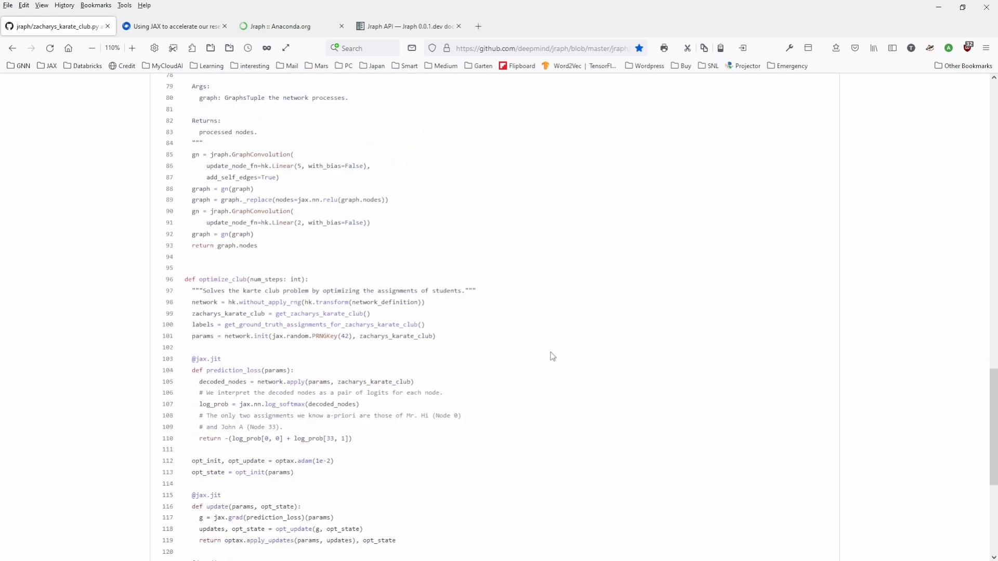
{"action": "scroll", "scroll_direction": "down", "scroll_amount": 3}
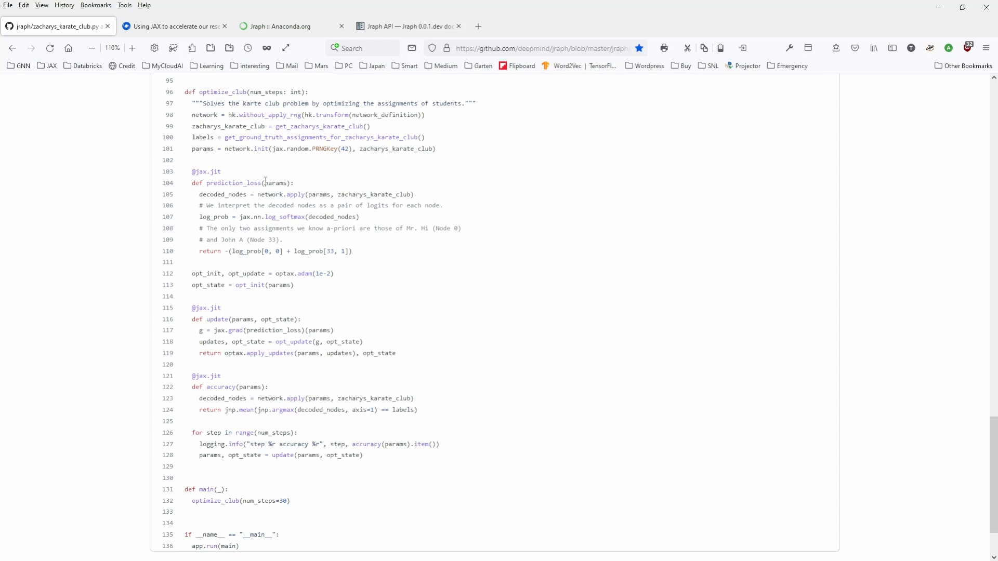
{"action": "mouse_move", "coordinate": [230, 172]}
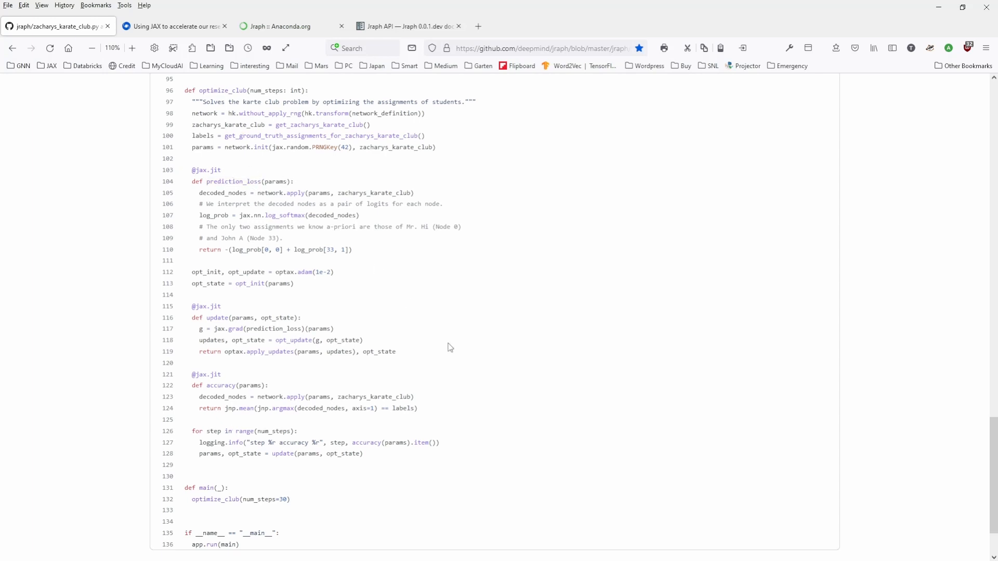
{"action": "scroll", "scroll_direction": "down", "scroll_amount": 3}
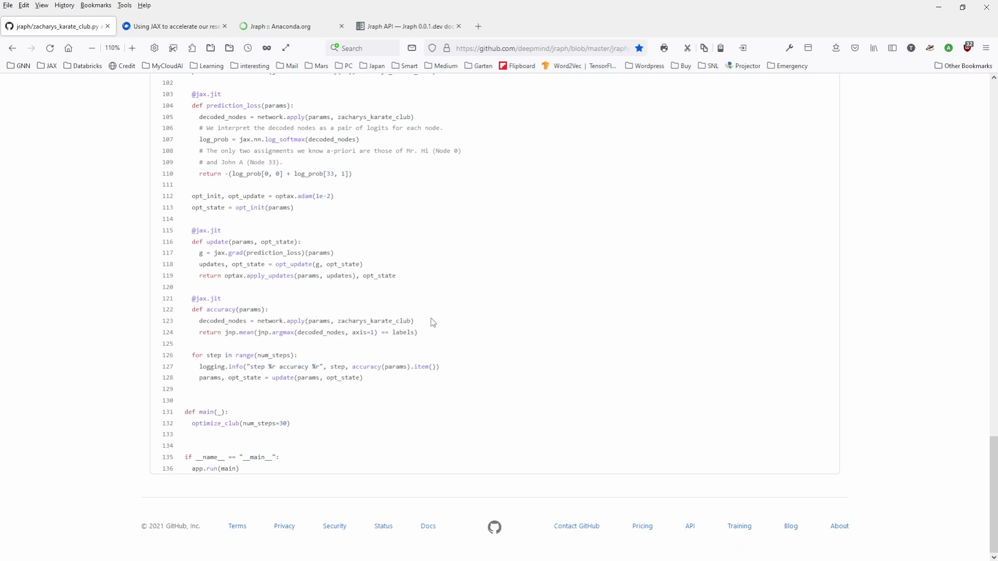
{"action": "mouse_move", "coordinate": [413, 343]}
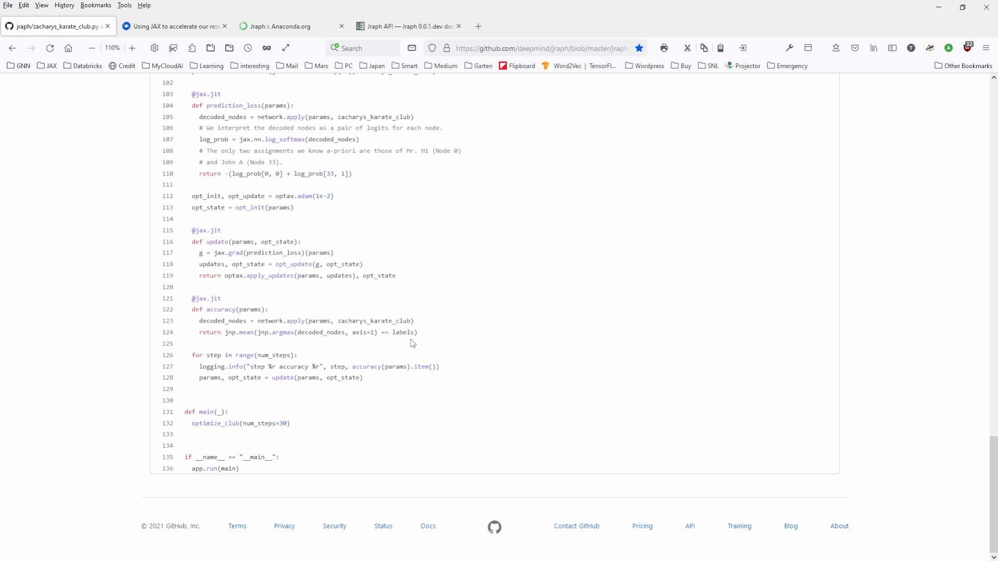
{"action": "mouse_move", "coordinate": [440, 391]}
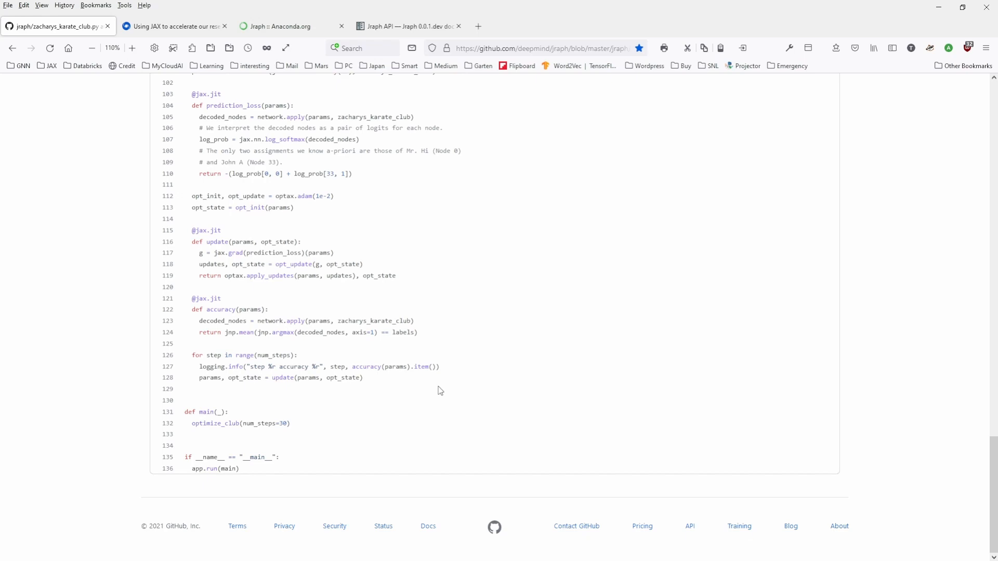
{"action": "scroll", "scroll_direction": "up", "scroll_amount": 3}
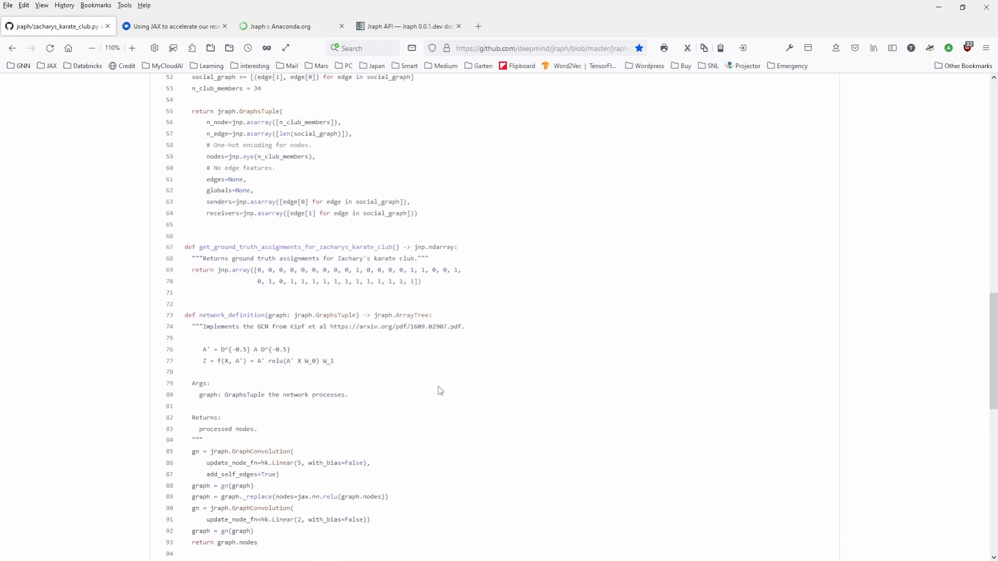
{"action": "scroll", "scroll_direction": "up", "scroll_amount": 3}
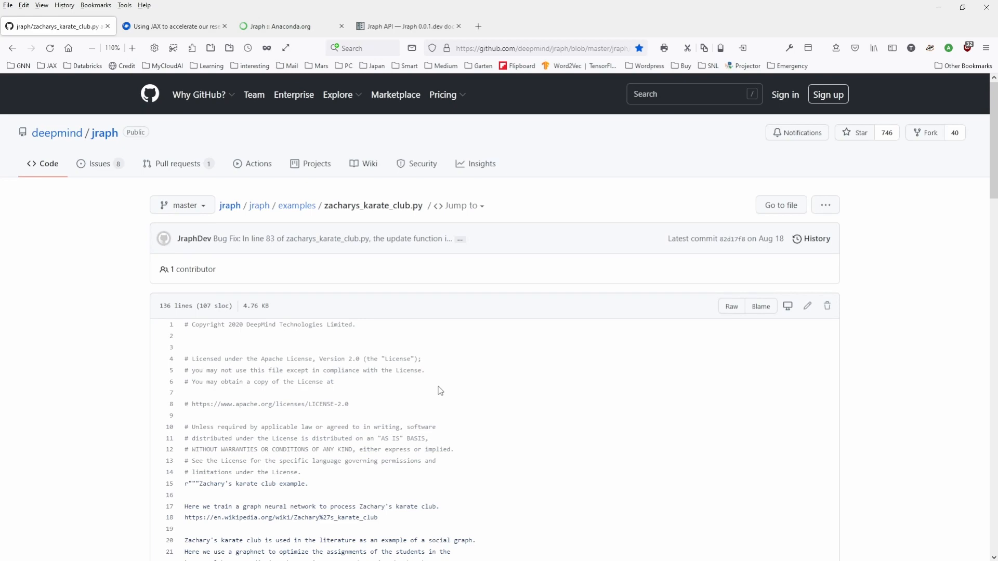
{"action": "mouse_move", "coordinate": [129, 329]}
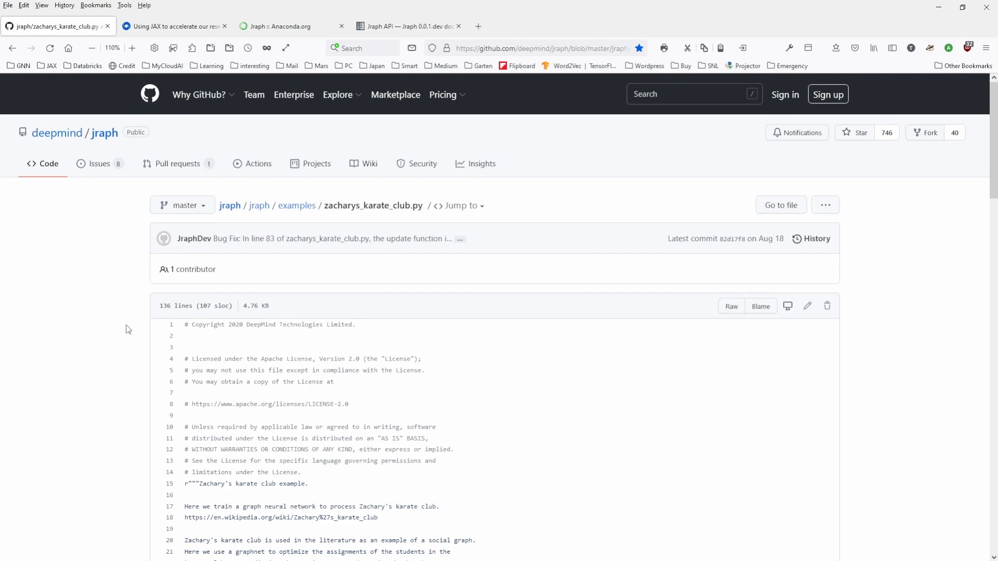
{"action": "left_click", "coordinate": [171, 26]}
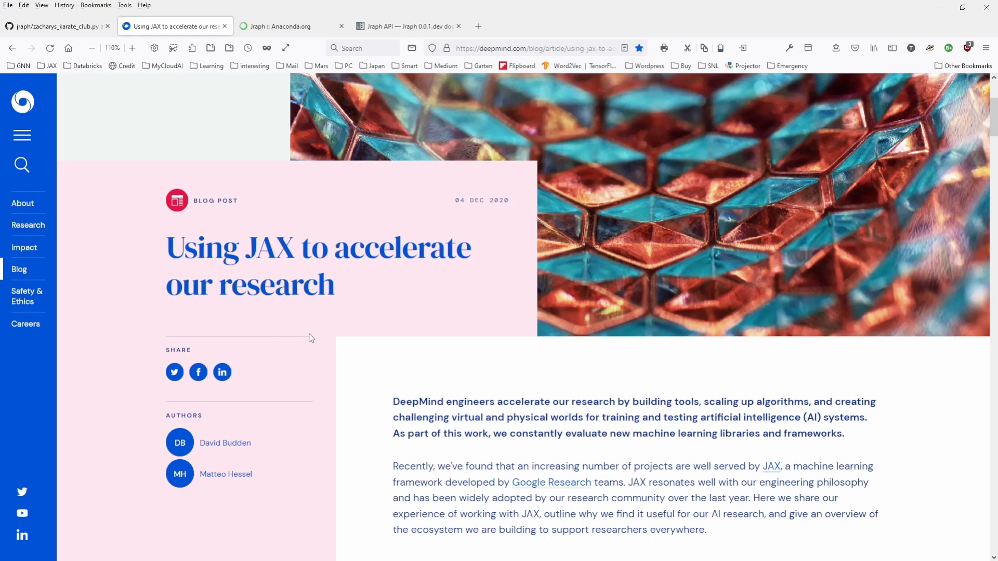
{"action": "mouse_move", "coordinate": [91, 164]}
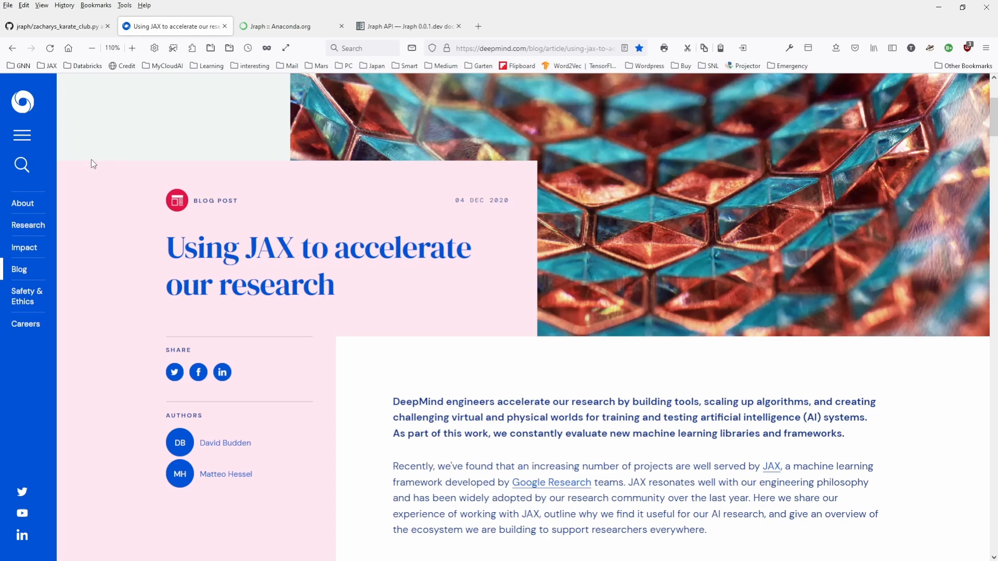
{"action": "mouse_move", "coordinate": [469, 210]}
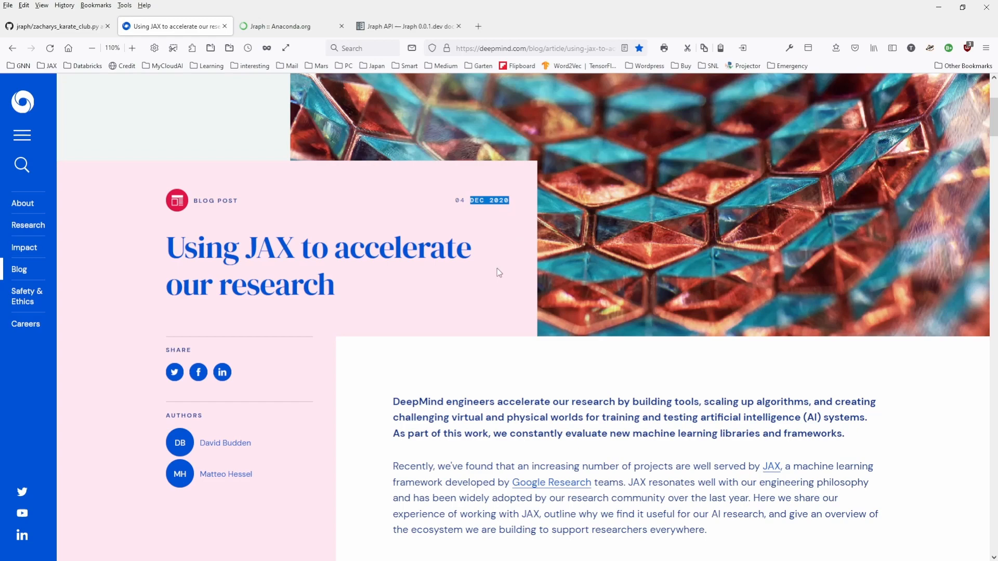
Step: Highlight the passage on JAX's adoption at Google Research, then read down the blog post
{"action": "scroll", "scroll_direction": "down", "scroll_amount": 3}
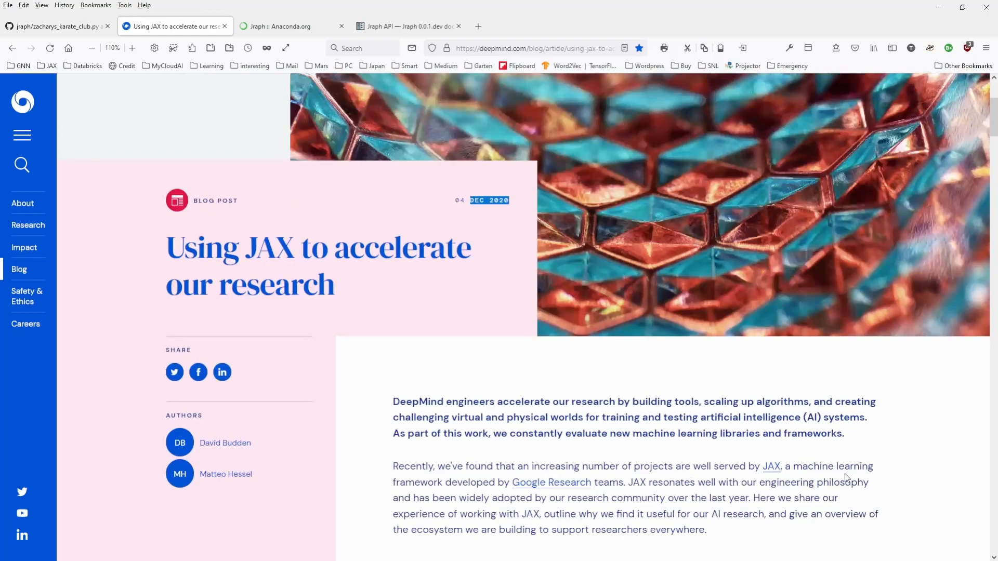
{"action": "left_click_drag", "start_coordinate": [687, 466], "coordinate": [615, 514]}
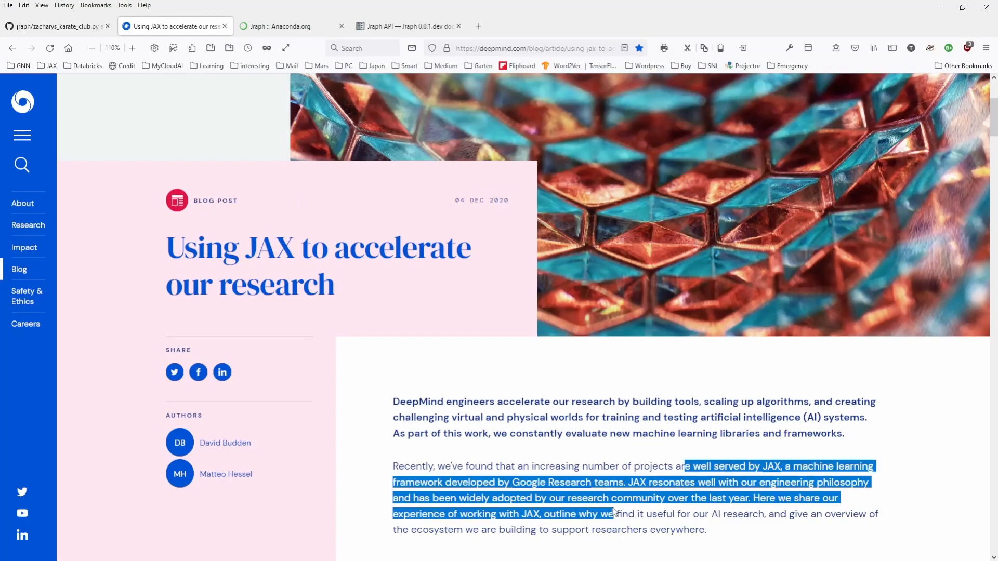
{"action": "left_click_drag", "start_coordinate": [614, 514], "coordinate": [686, 482]}
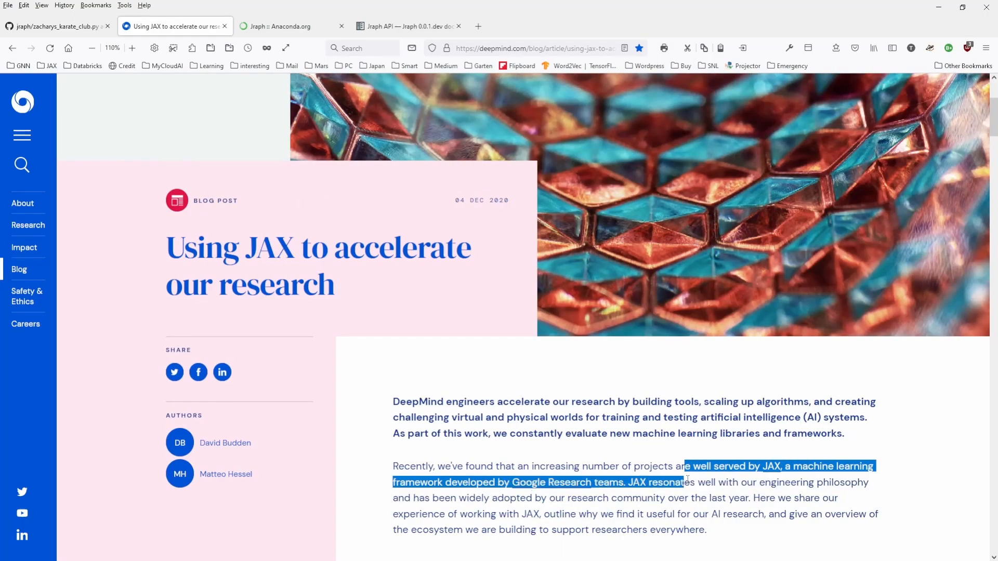
{"action": "scroll", "scroll_direction": "down", "scroll_amount": 3}
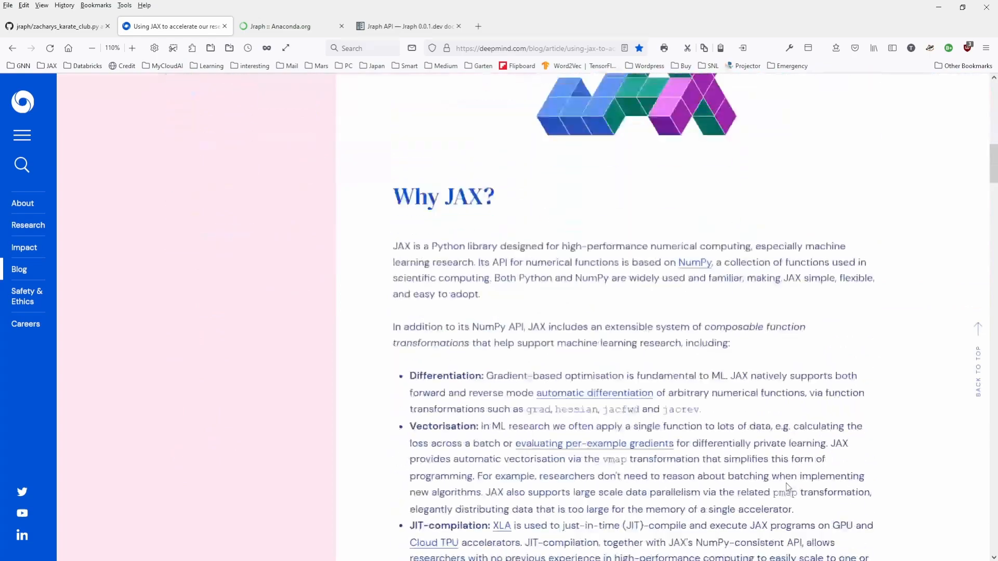
{"action": "scroll", "scroll_direction": "down", "scroll_amount": 3}
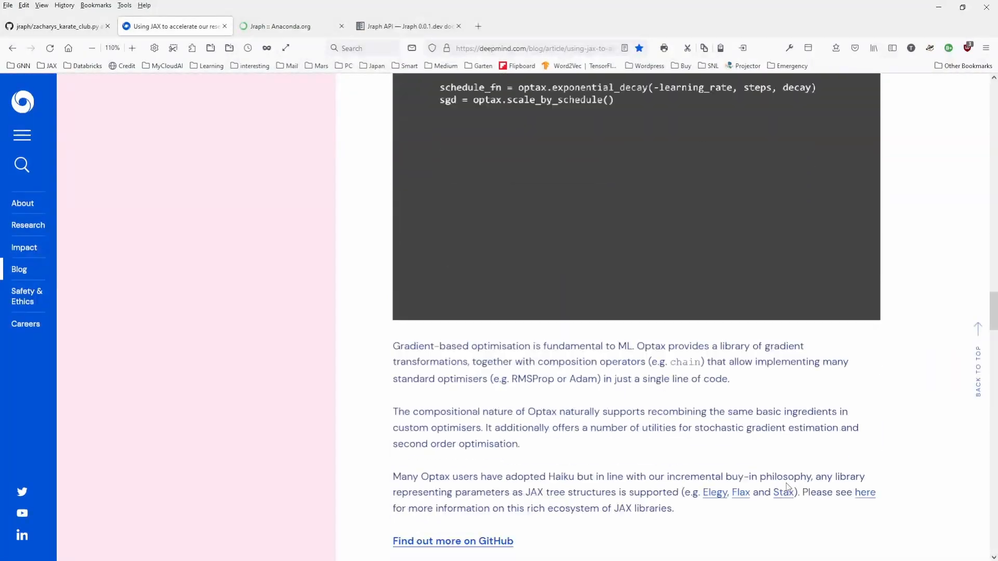
{"action": "scroll", "scroll_direction": "down", "scroll_amount": 3}
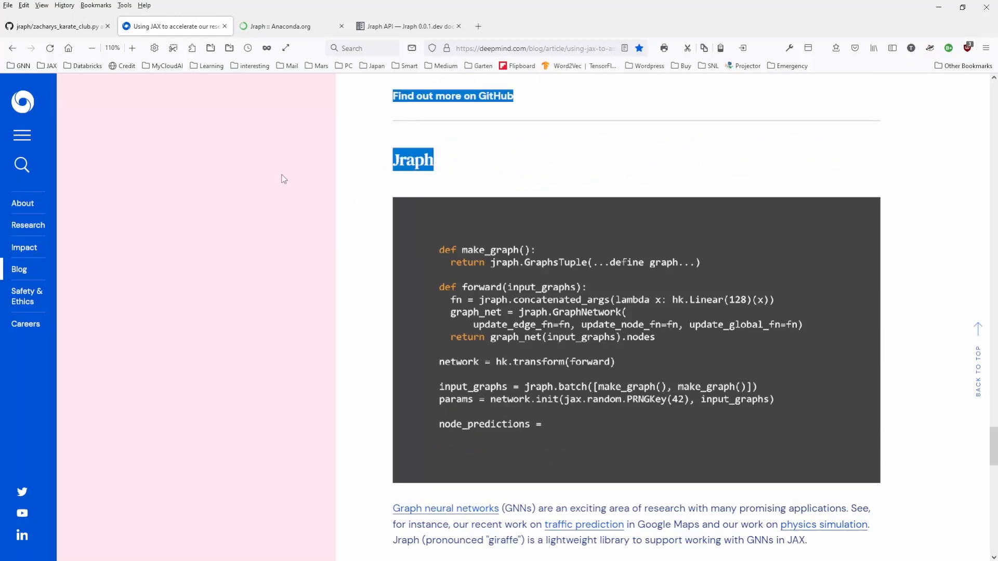
Step: Type 'network.apply(params, None, input_graphs)' and highlight the zoo of GNN models phrase
{"action": "type", "text": "network.apply(params, None, )"}
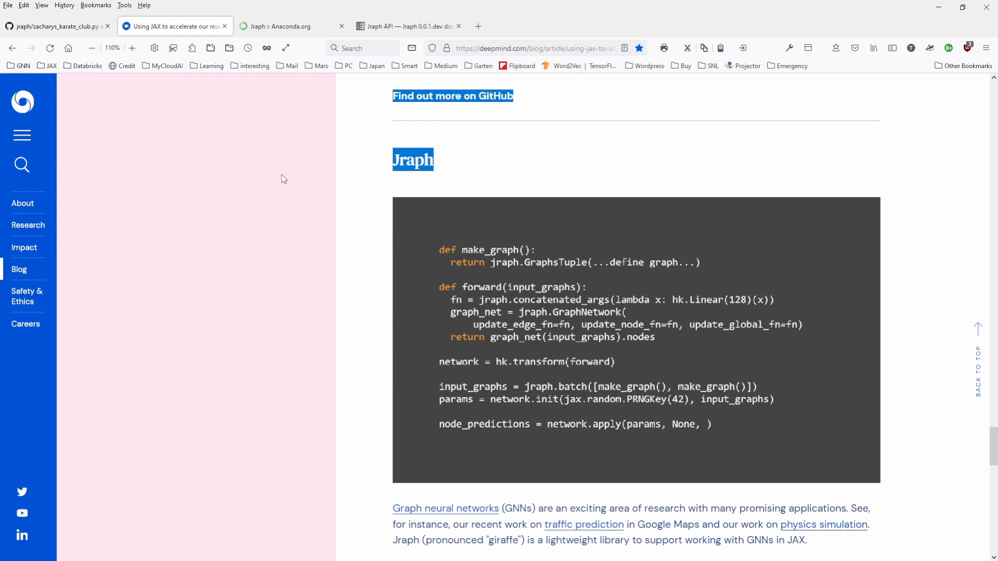
{"action": "type", "text": "input_graphs"}
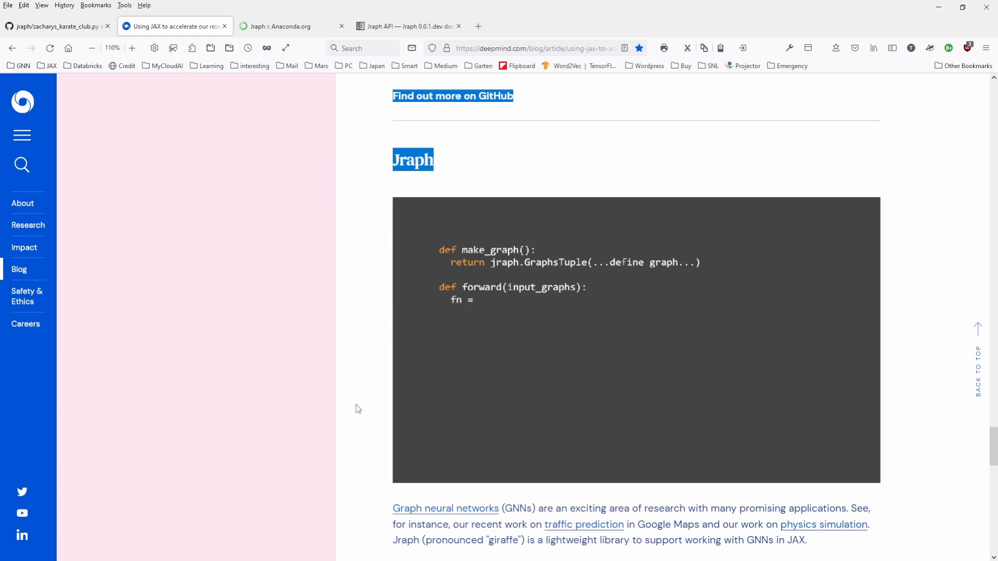
{"action": "scroll", "scroll_direction": "down", "scroll_amount": 3}
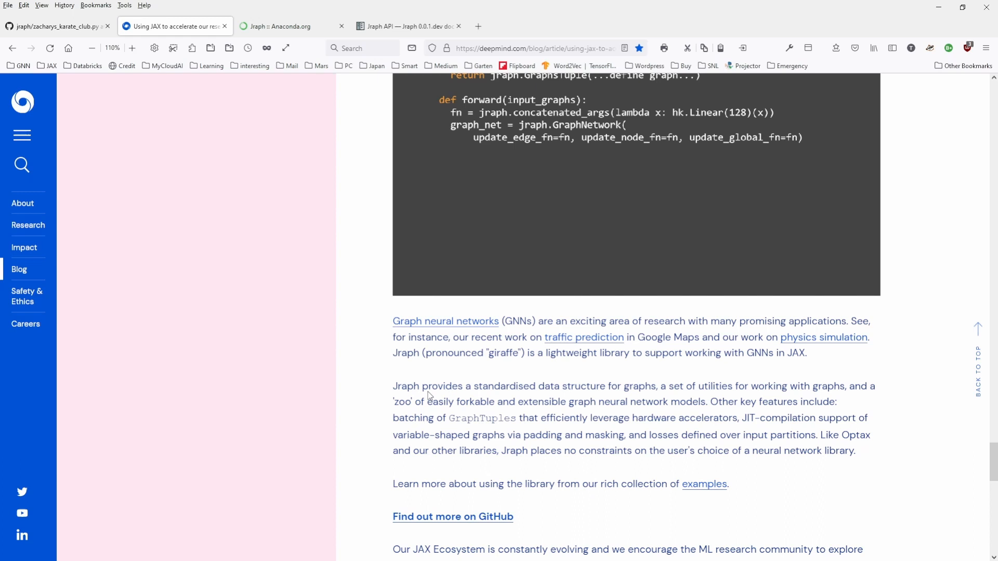
{"action": "left_click_drag", "start_coordinate": [413, 386], "coordinate": [591, 386]}
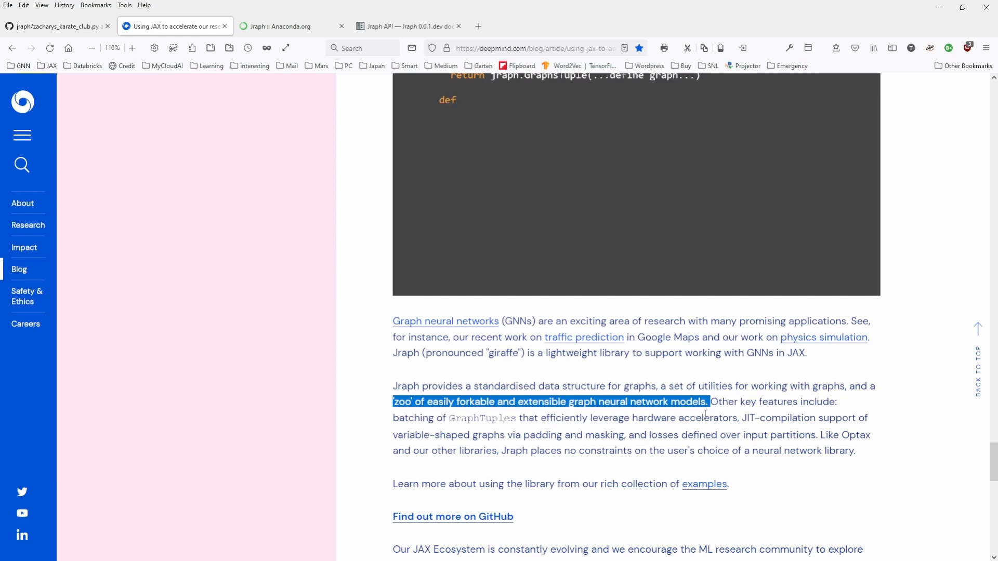
Step: Finish skimming the JAX post and switch to the Jraph Anaconda.org package tab
{"action": "scroll", "scroll_direction": "down", "scroll_amount": 3}
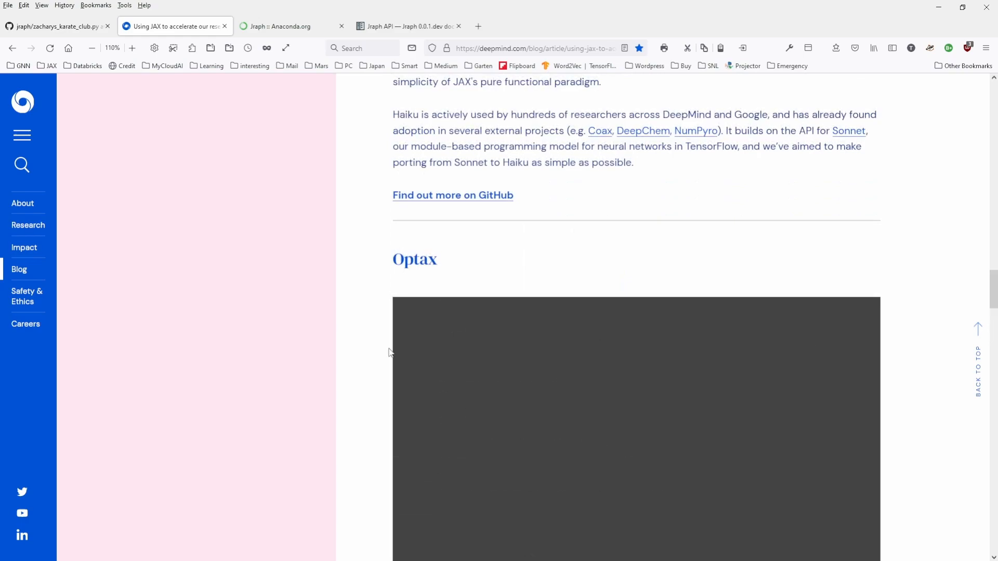
{"action": "scroll", "scroll_direction": "up", "scroll_amount": 3}
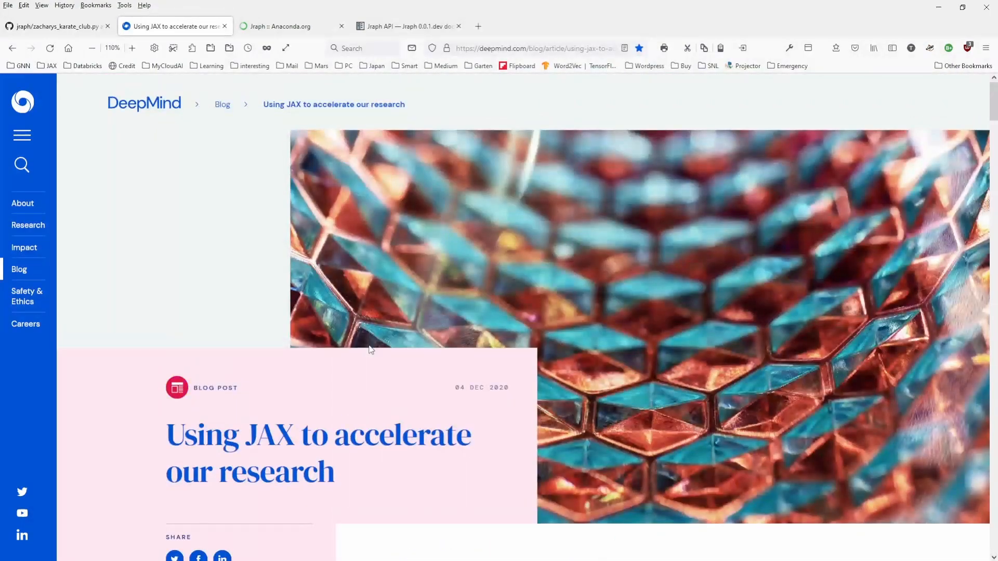
{"action": "scroll", "scroll_direction": "down", "scroll_amount": 3}
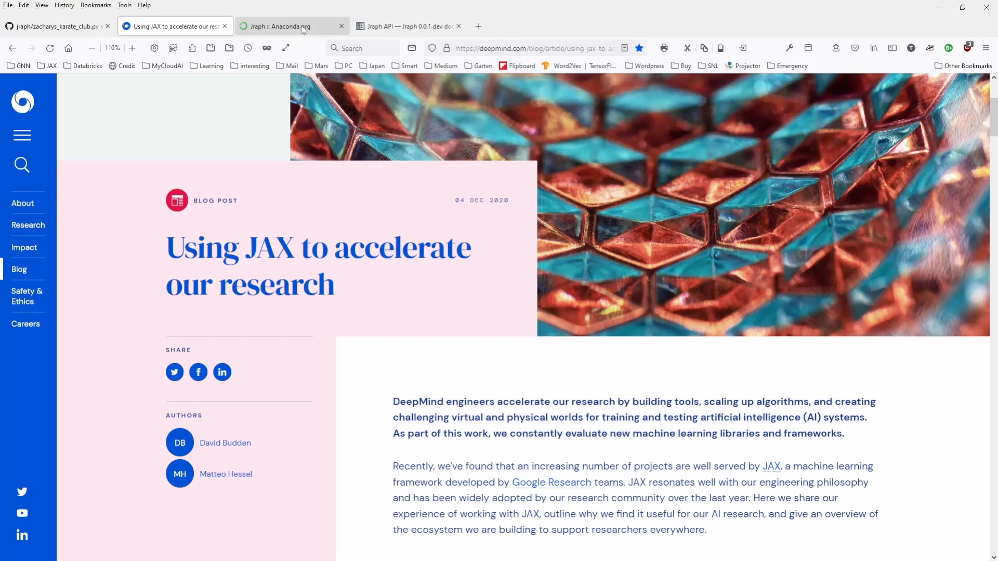
{"action": "left_click", "coordinate": [284, 26]}
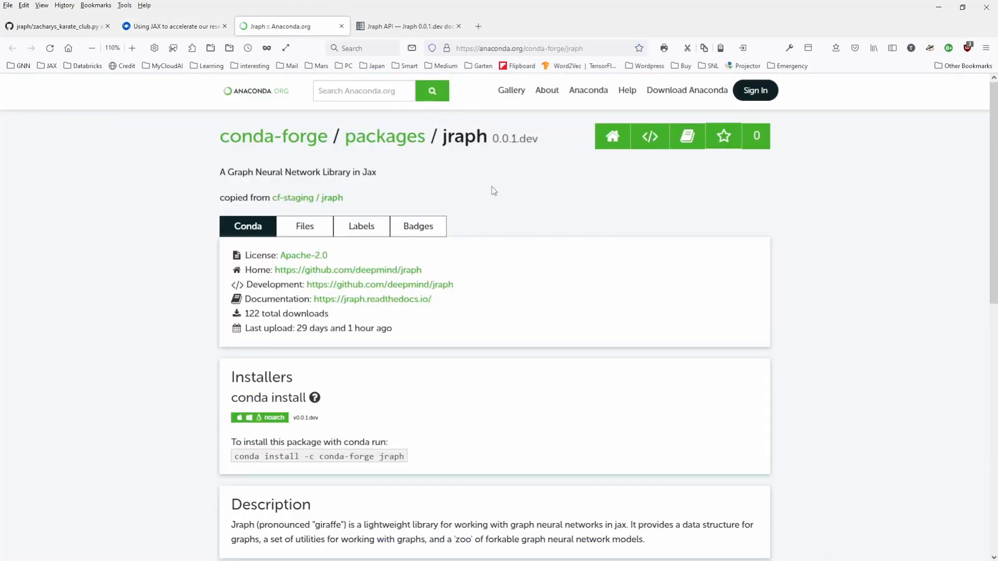
{"action": "mouse_move", "coordinate": [107, 323]}
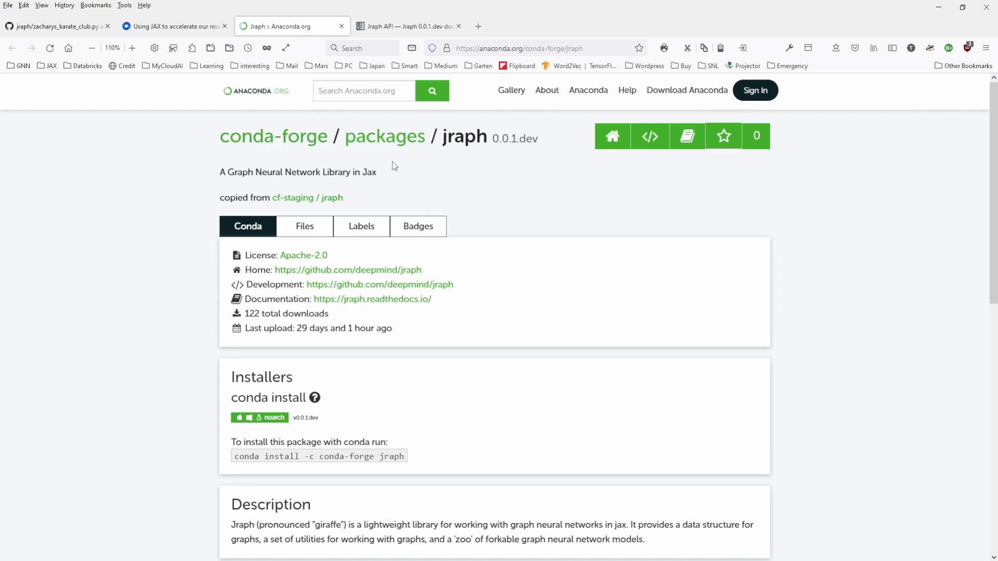
{"action": "mouse_move", "coordinate": [535, 288]}
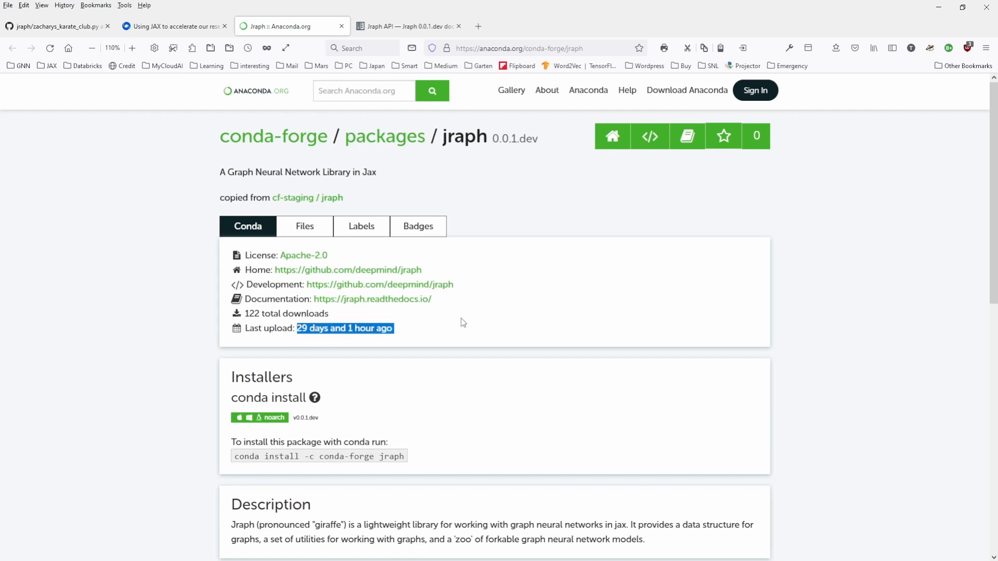
{"action": "mouse_move", "coordinate": [295, 427]}
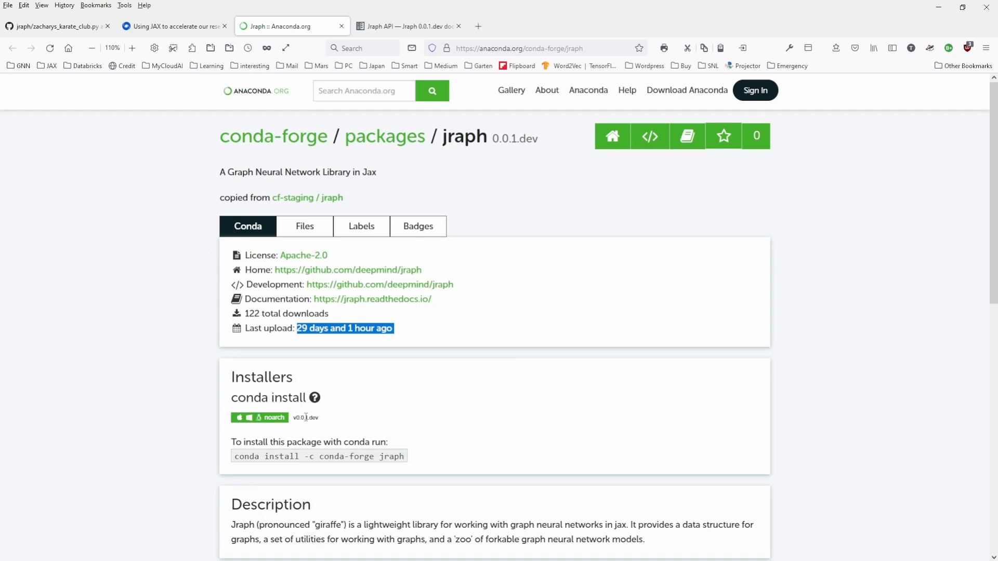
{"action": "mouse_move", "coordinate": [615, 417]}
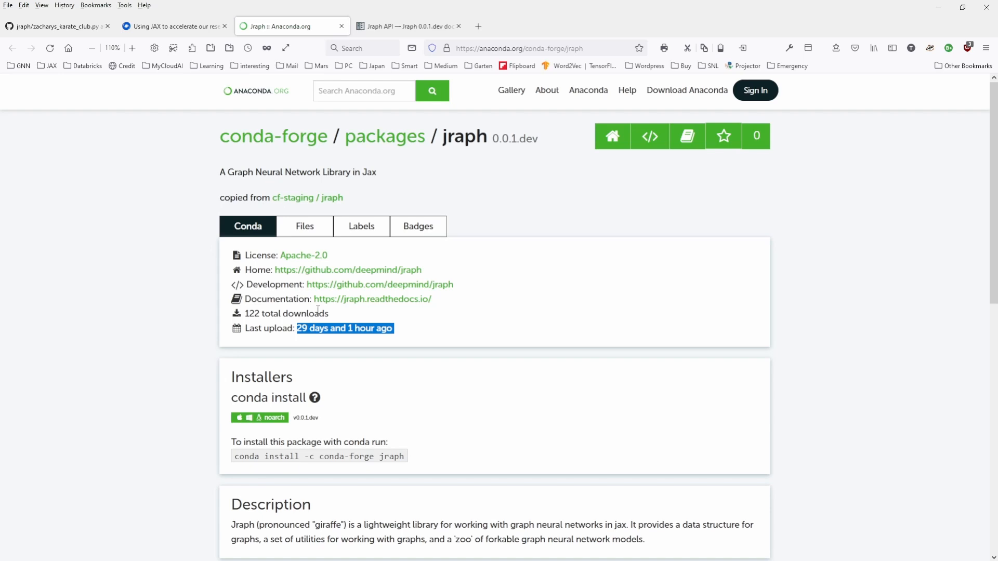
{"action": "mouse_move", "coordinate": [481, 301]}
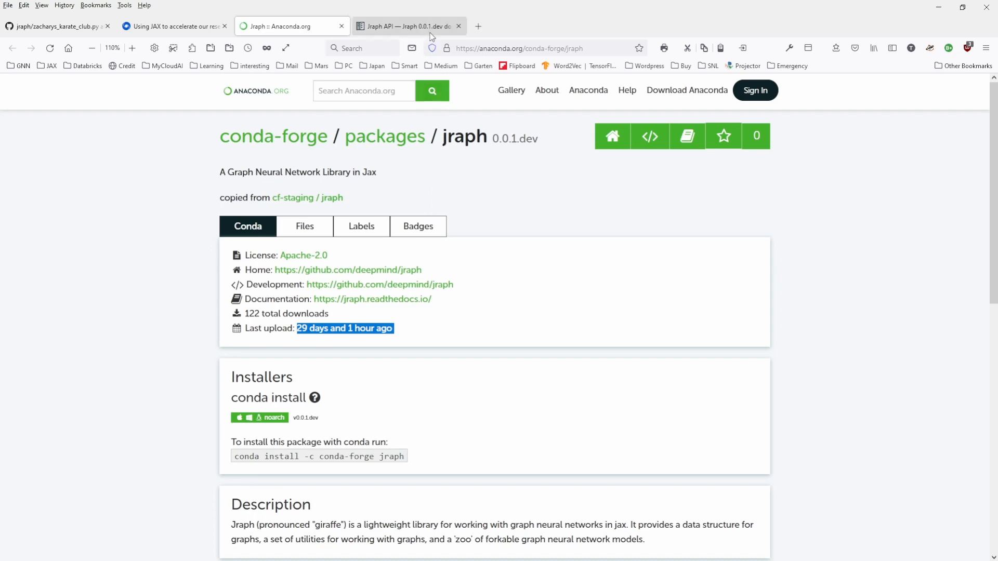
Step: Switch to the 'Jraph API — Jraph 0.0.1.dev documentation' tab on Read the Docs
{"action": "left_click", "coordinate": [405, 26]}
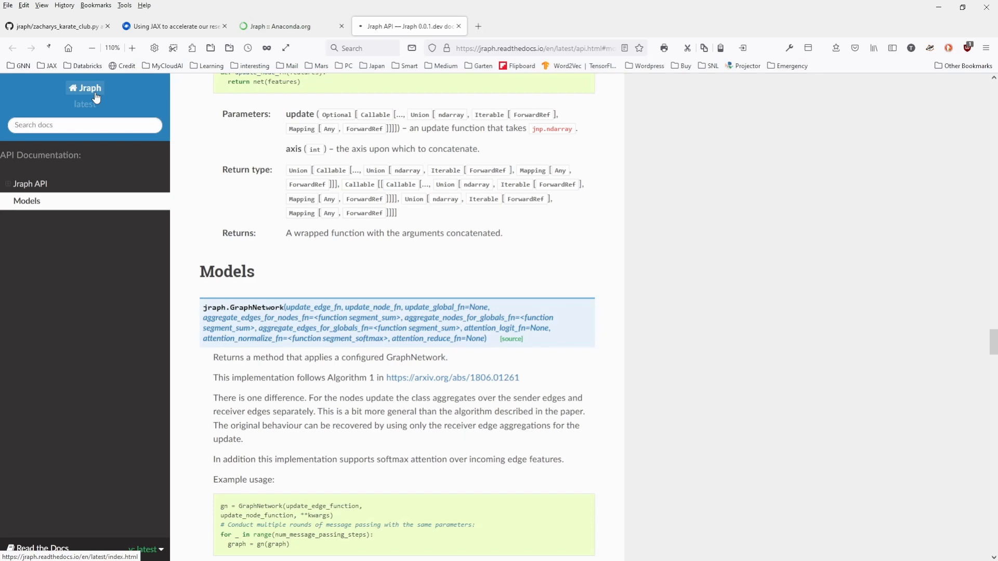
{"action": "left_click", "coordinate": [89, 87]}
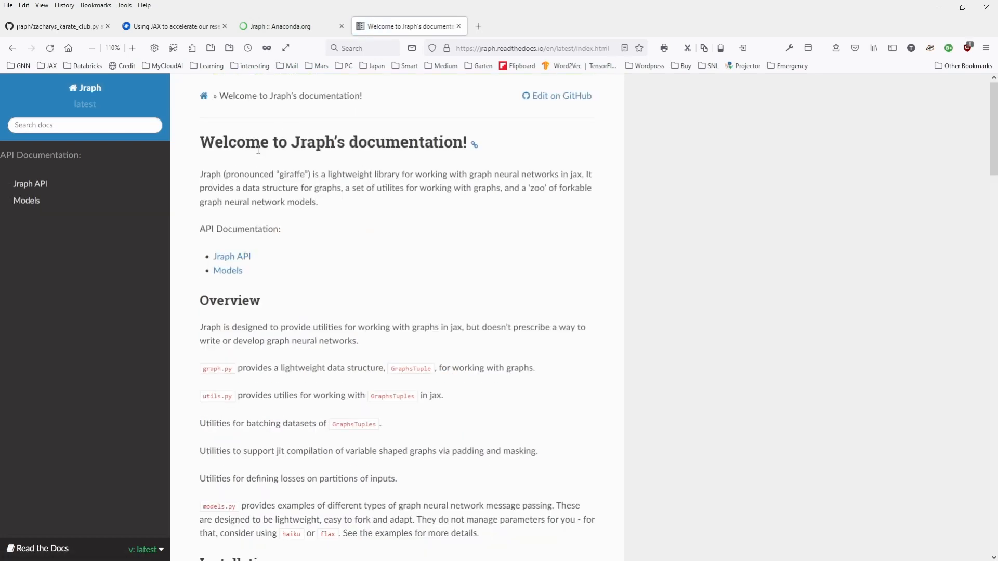
{"action": "scroll", "scroll_direction": "down", "scroll_amount": 3}
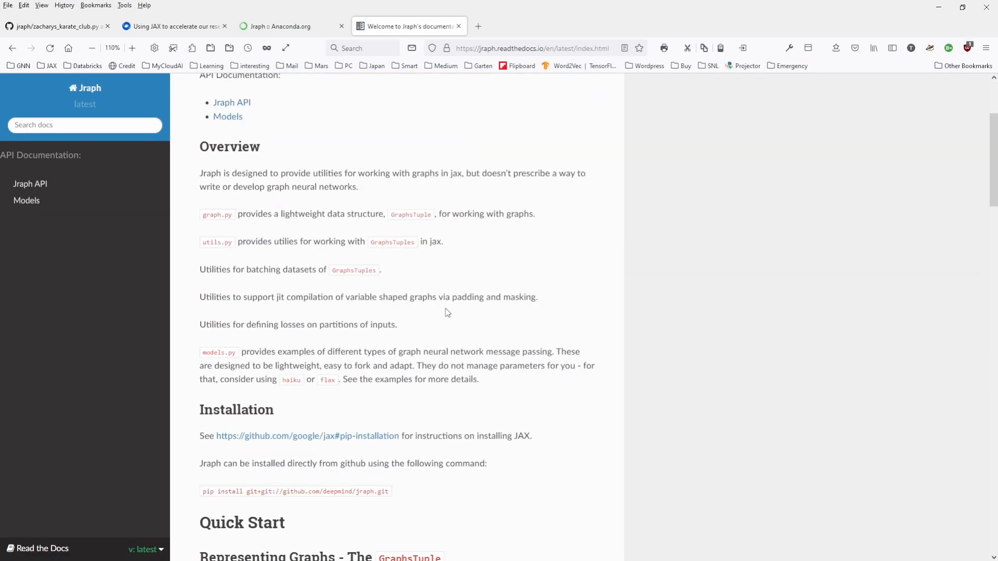
{"action": "scroll", "scroll_direction": "down", "scroll_amount": 3}
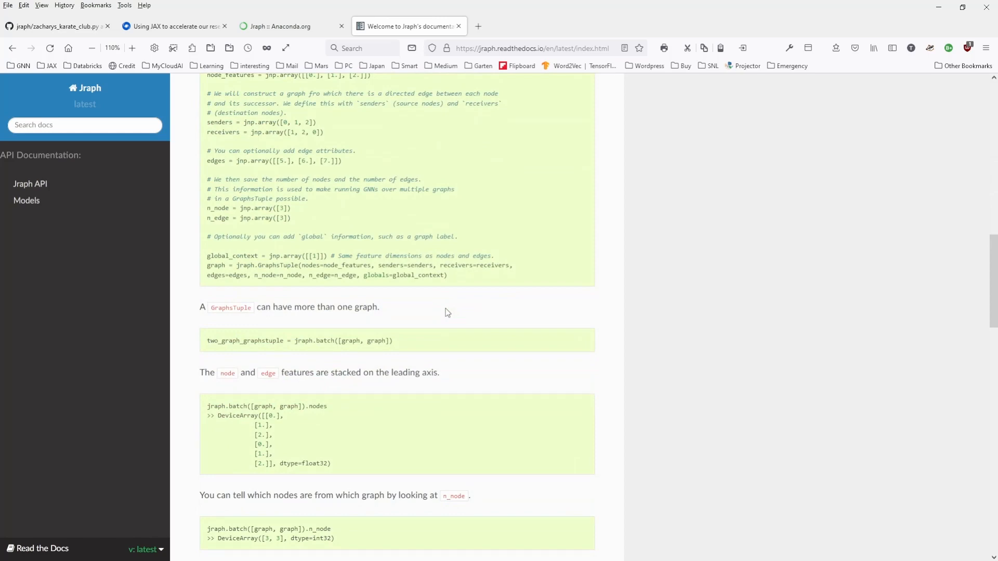
{"action": "scroll", "scroll_direction": "down", "scroll_amount": 3}
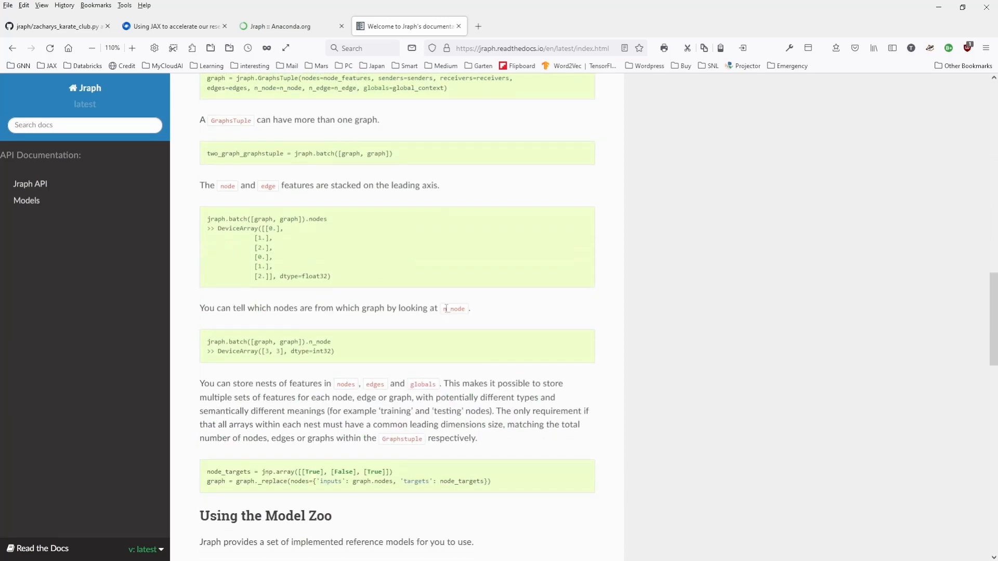
{"action": "scroll", "scroll_direction": "down", "scroll_amount": 3}
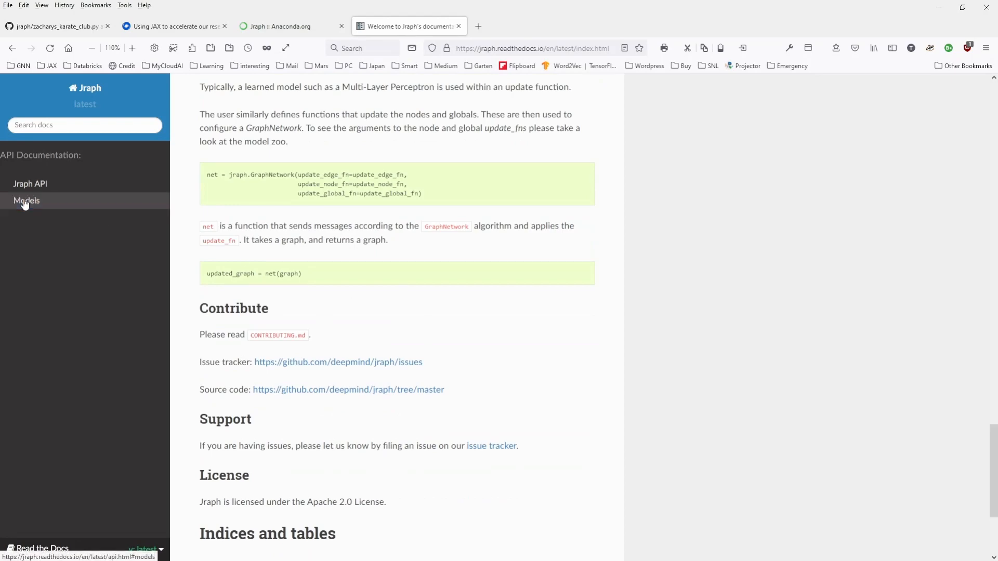
{"action": "left_click", "coordinate": [26, 201]}
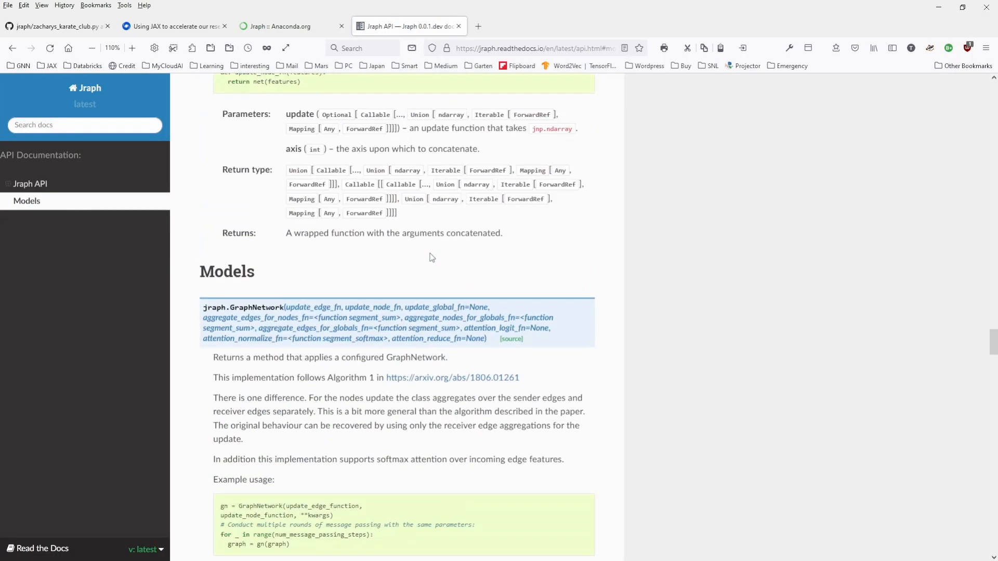
Step: Scroll from GraphNetwork past InteractionNetwork, GraphMapFeatures and DeepSets to GraphNetGAT's parameters
{"action": "scroll", "scroll_direction": "down", "scroll_amount": 3}
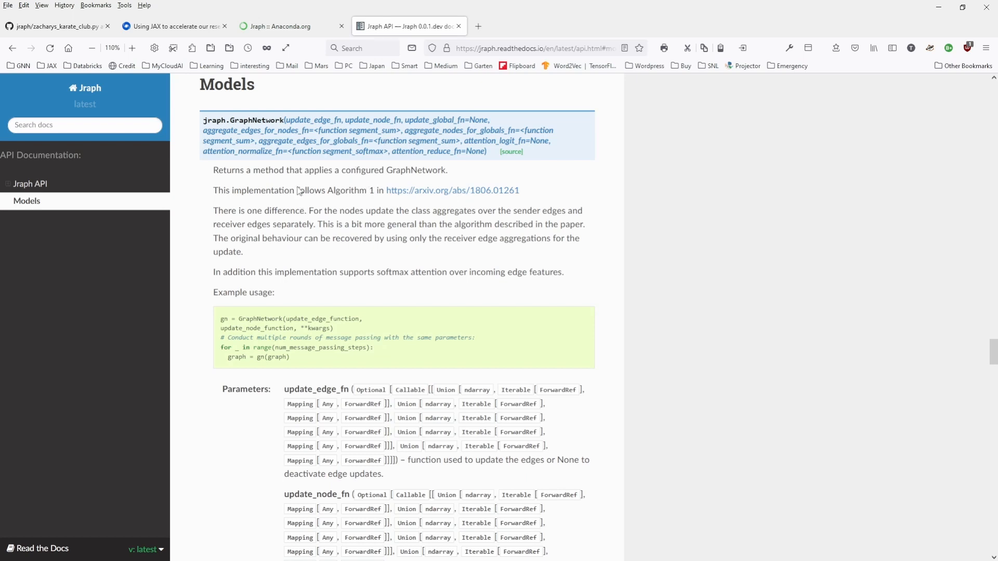
{"action": "mouse_move", "coordinate": [293, 192]}
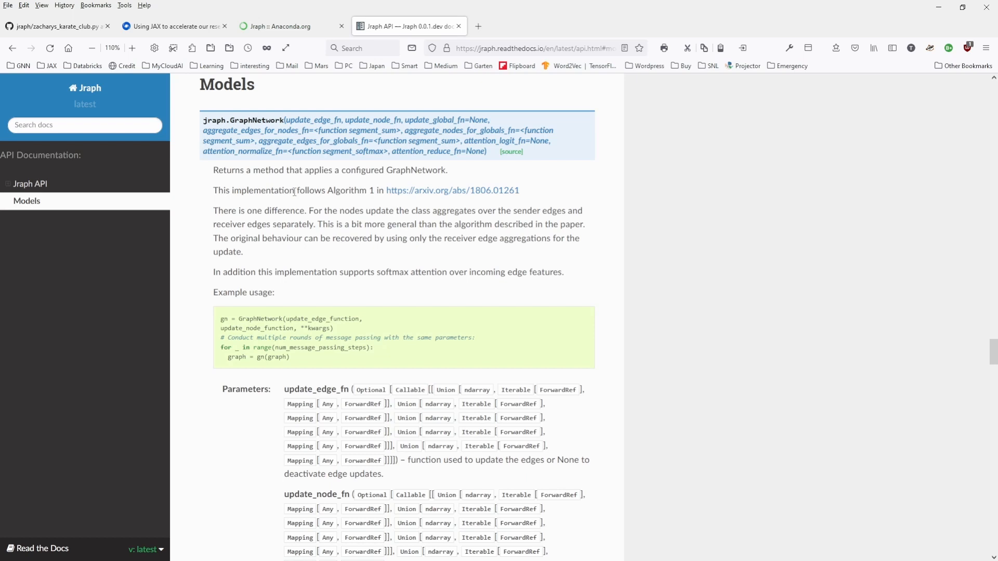
{"action": "mouse_move", "coordinate": [323, 250]}
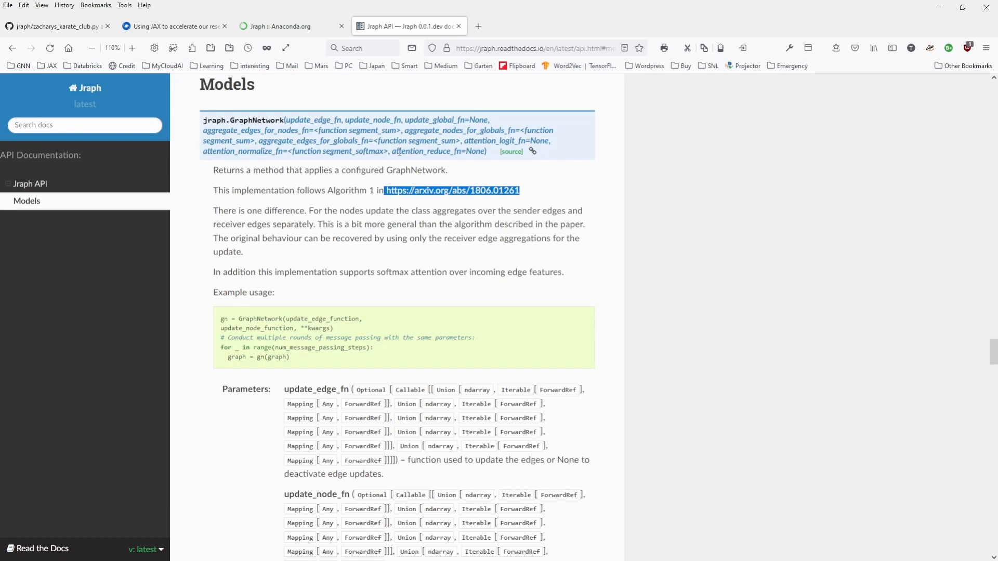
{"action": "scroll", "scroll_direction": "down", "scroll_amount": 3}
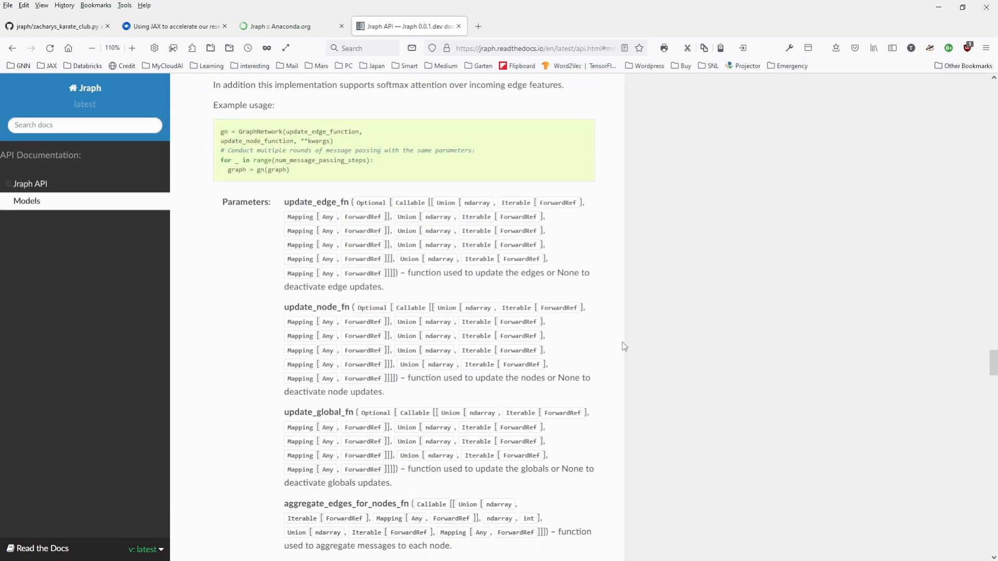
{"action": "scroll", "scroll_direction": "down", "scroll_amount": 3}
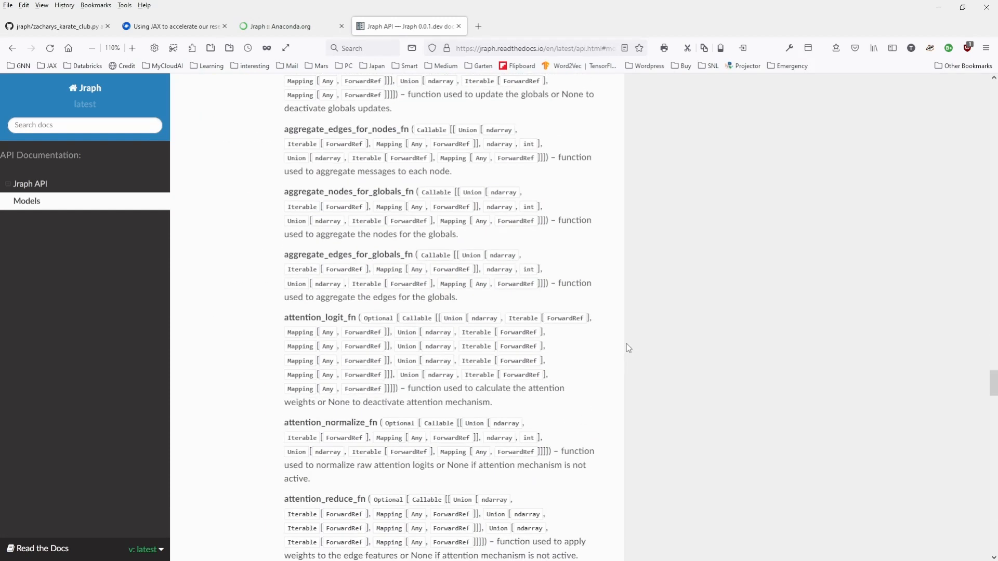
{"action": "scroll", "scroll_direction": "down", "scroll_amount": 3}
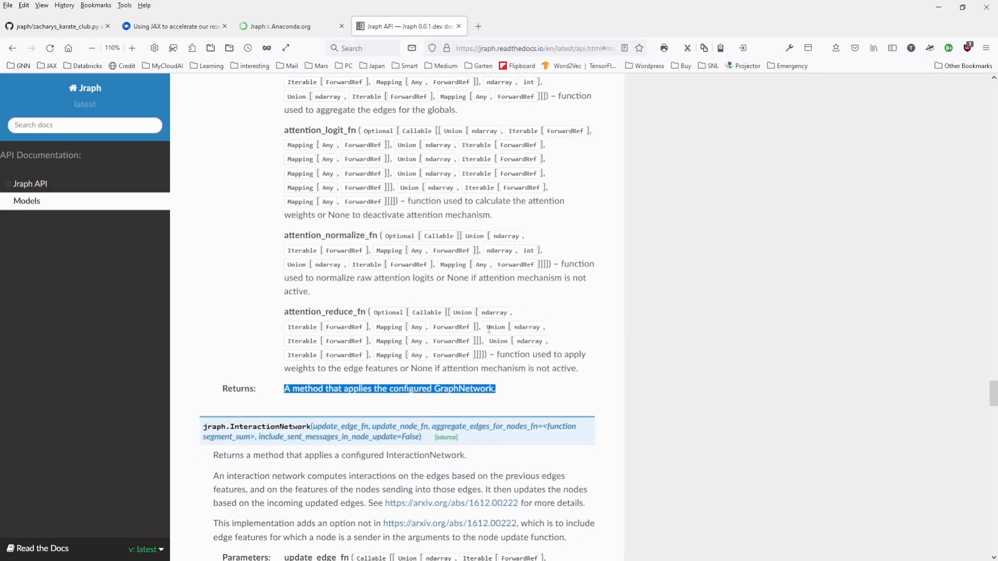
{"action": "scroll", "scroll_direction": "down", "scroll_amount": 3}
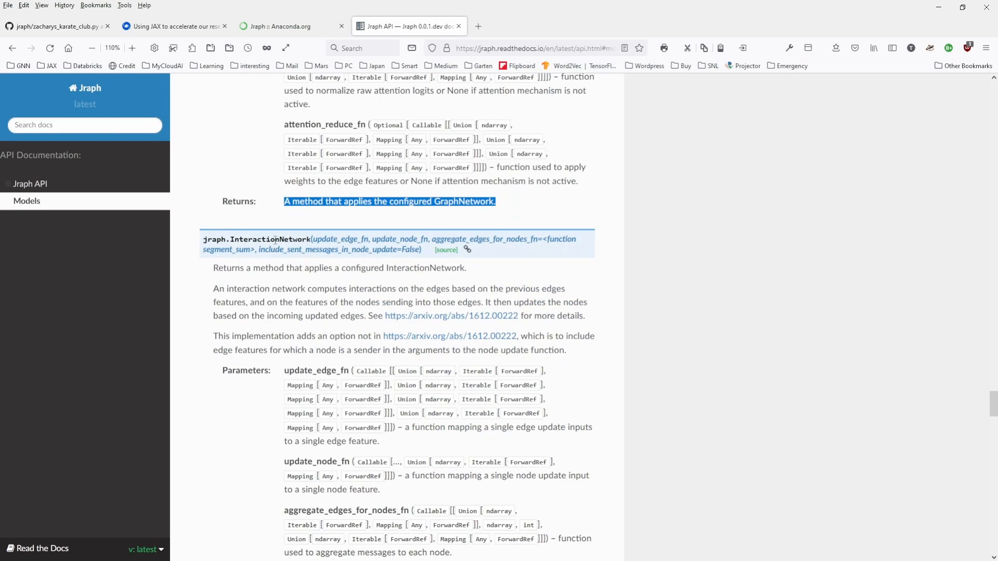
{"action": "mouse_move", "coordinate": [375, 325]}
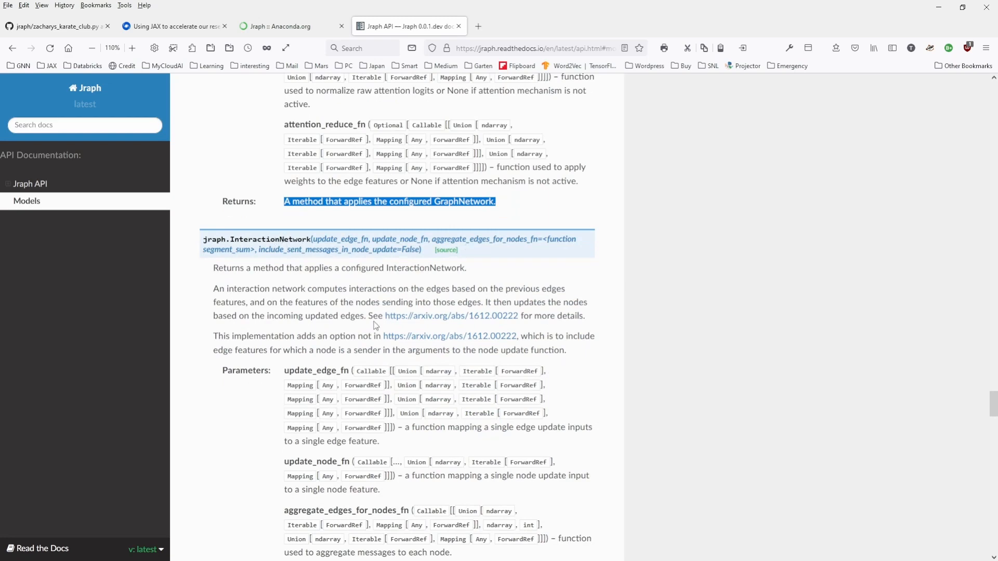
{"action": "scroll", "scroll_direction": "down", "scroll_amount": 3}
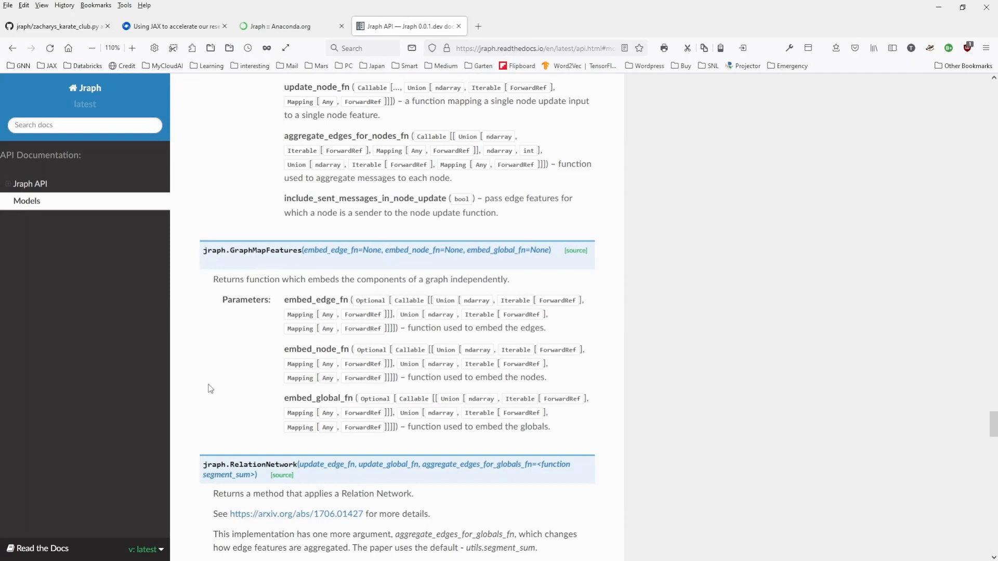
{"action": "scroll", "scroll_direction": "down", "scroll_amount": 3}
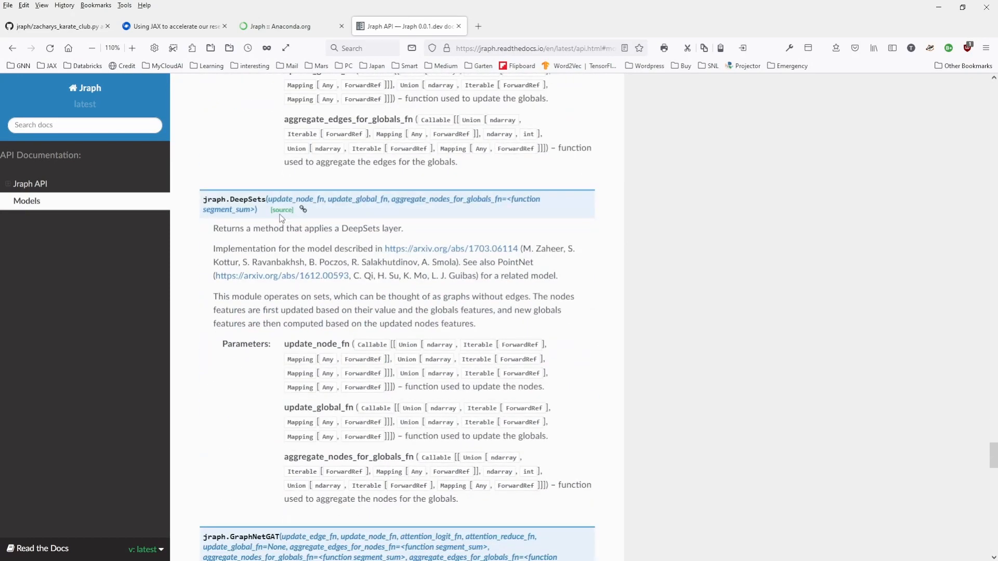
{"action": "scroll", "scroll_direction": "down", "scroll_amount": 3}
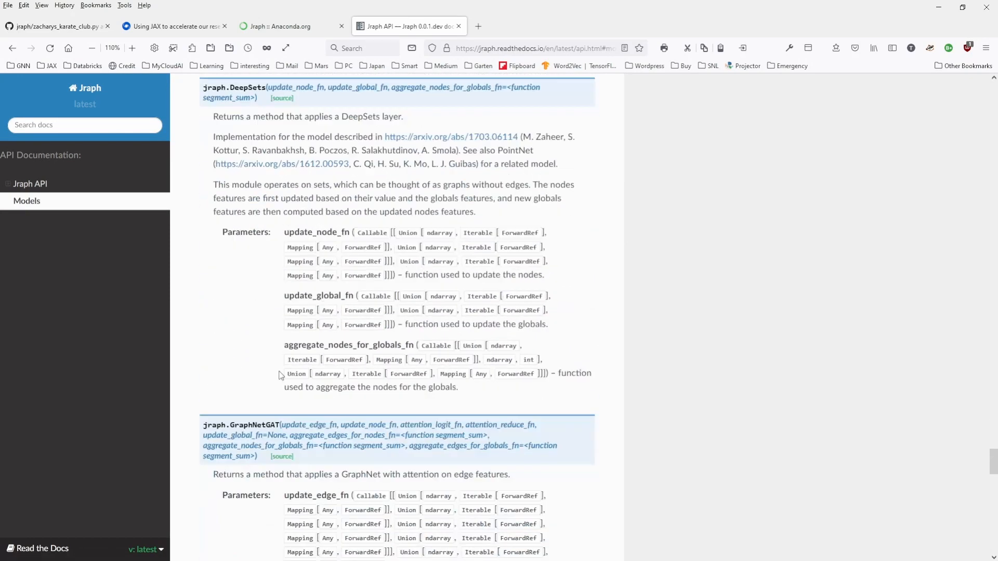
{"action": "scroll", "scroll_direction": "down", "scroll_amount": 3}
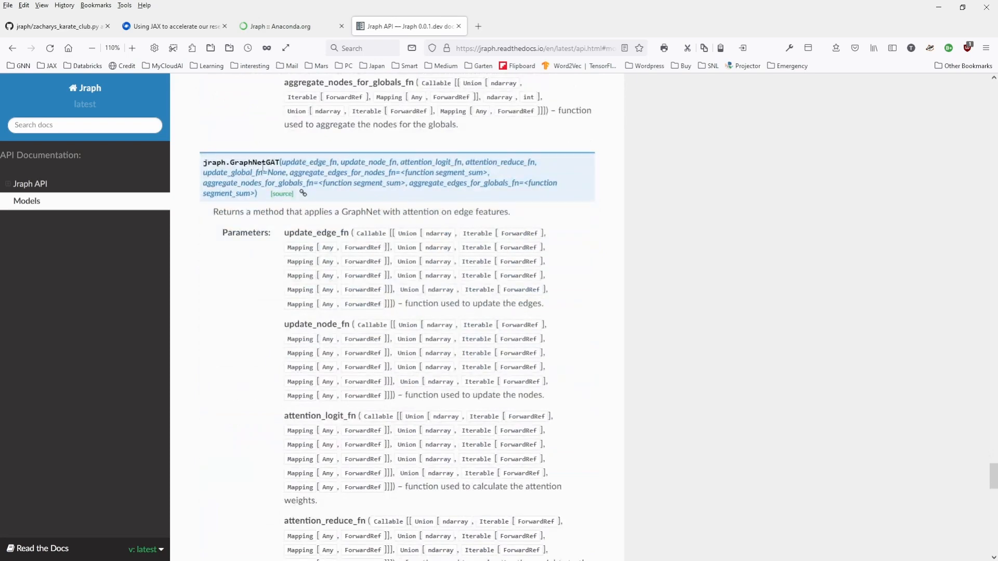
Step: Scroll past jraph.GAT to GraphConvolution's parameters and return value
{"action": "scroll", "scroll_direction": "down", "scroll_amount": 3}
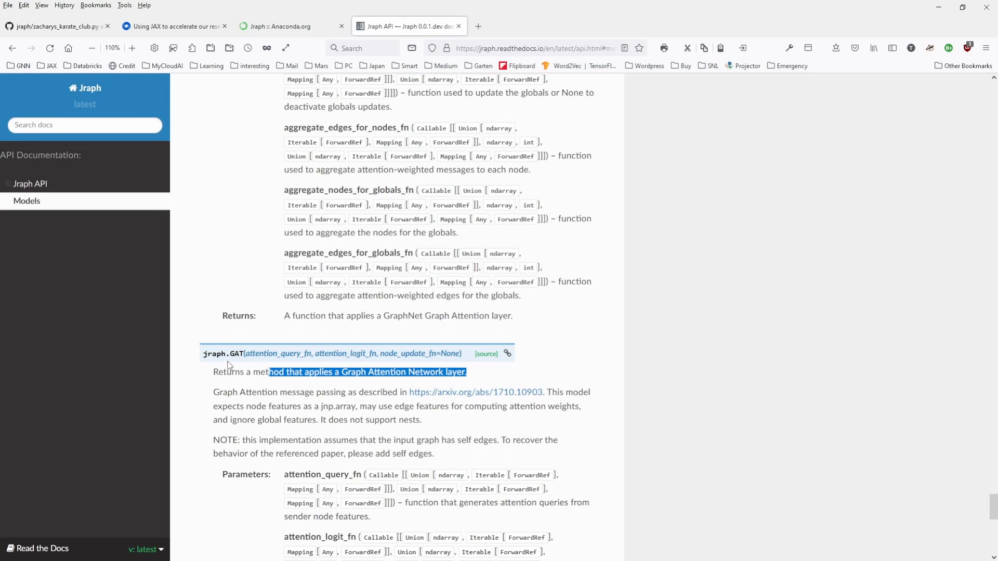
{"action": "mouse_move", "coordinate": [234, 353]}
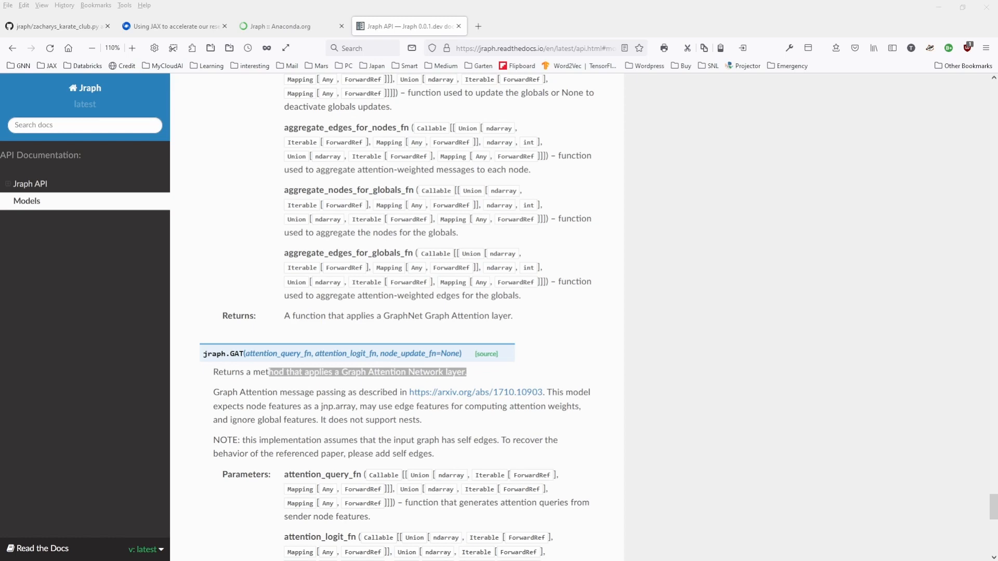
{"action": "scroll", "scroll_direction": "down", "scroll_amount": 3}
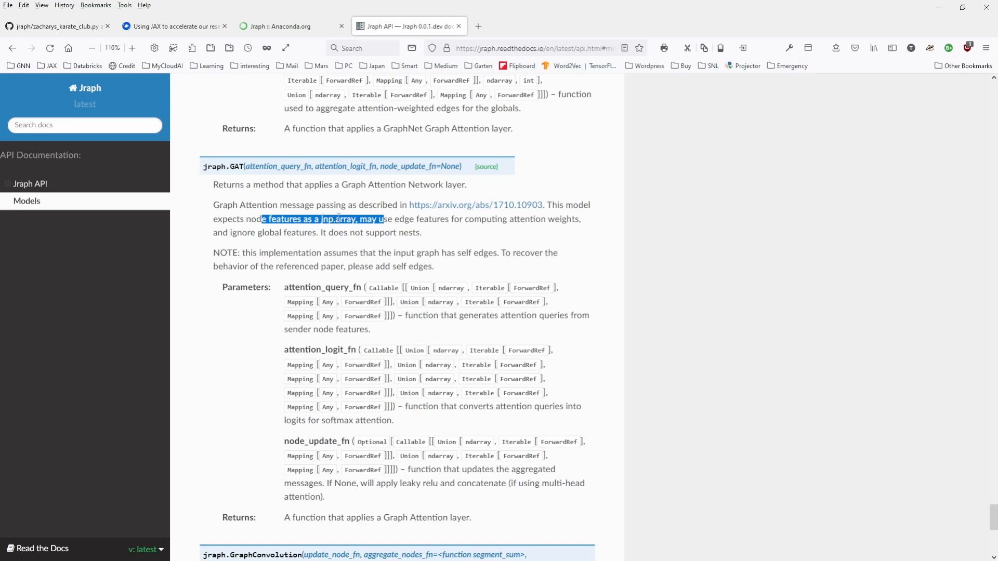
{"action": "scroll", "scroll_direction": "down", "scroll_amount": 3}
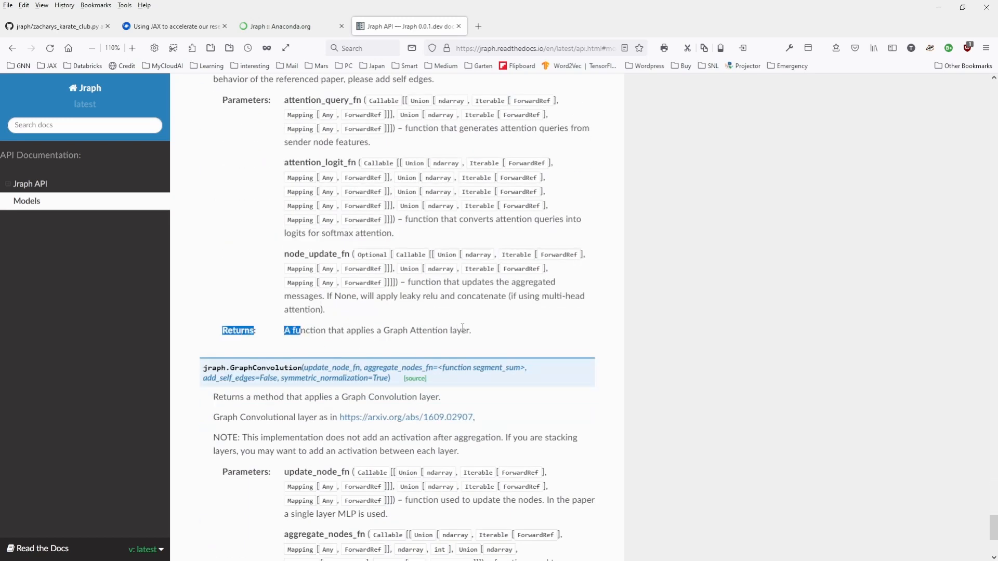
{"action": "scroll", "scroll_direction": "down", "scroll_amount": 3}
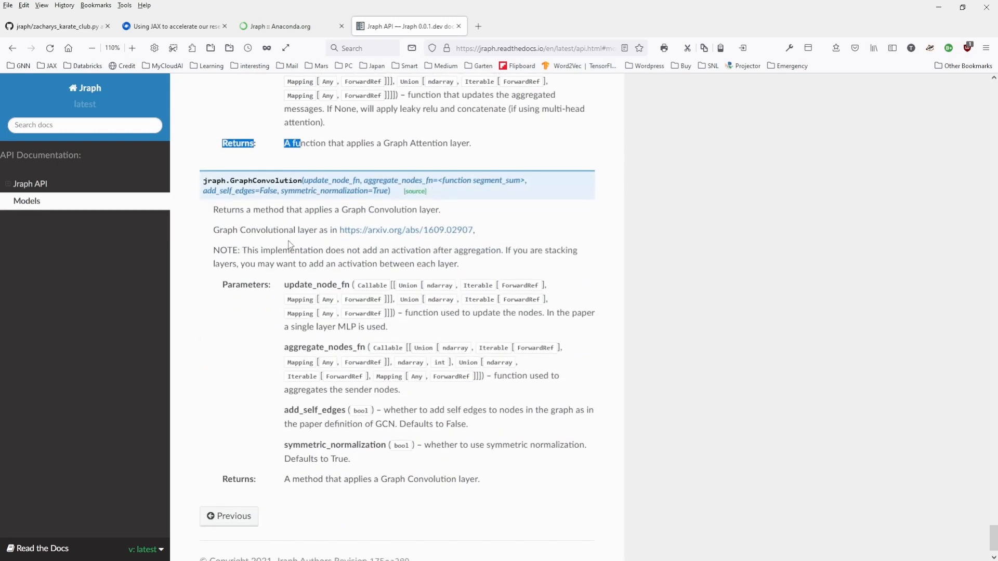
{"action": "mouse_move", "coordinate": [248, 212]}
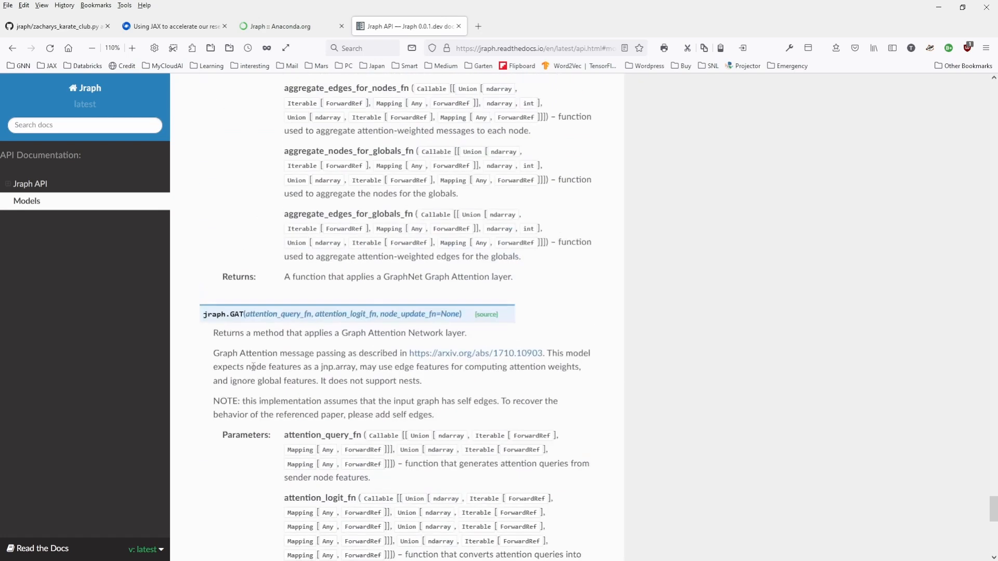
Step: Return to the Models heading and read jraph.GraphNetwork's description and example usage
{"action": "scroll", "scroll_direction": "down", "scroll_amount": 3}
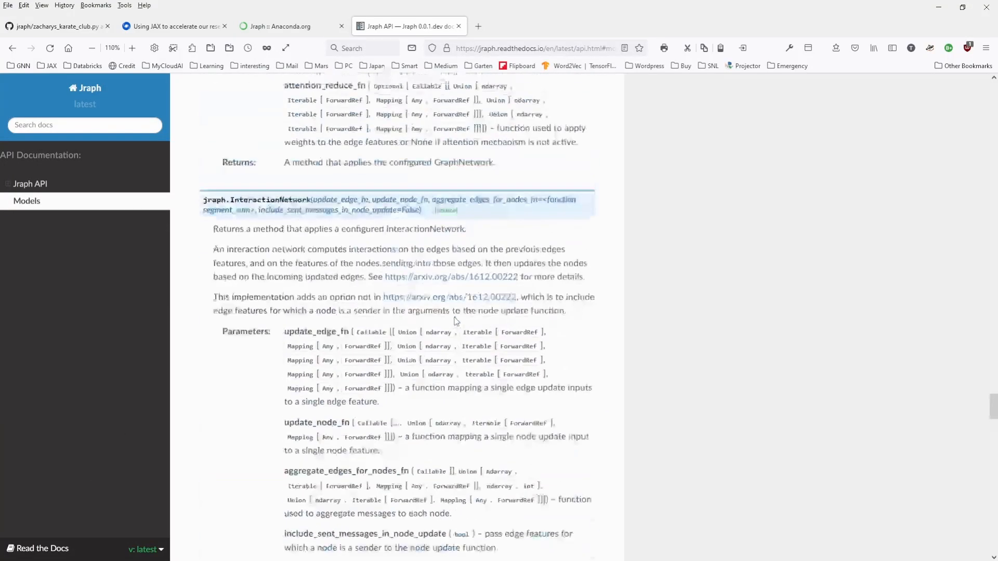
{"action": "scroll", "scroll_direction": "down", "scroll_amount": 3}
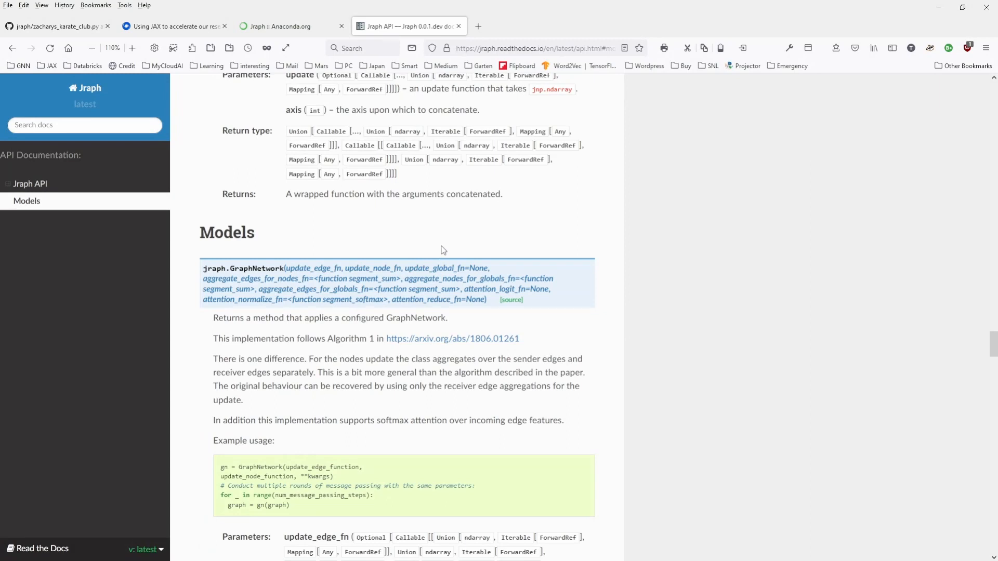
{"action": "mouse_move", "coordinate": [447, 255]}
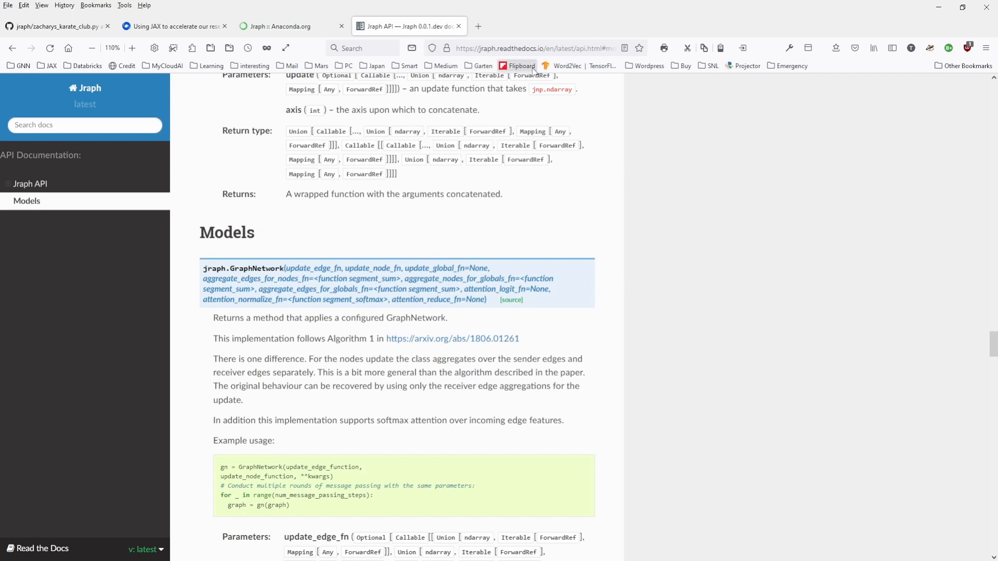
{"action": "mouse_move", "coordinate": [701, 318]}
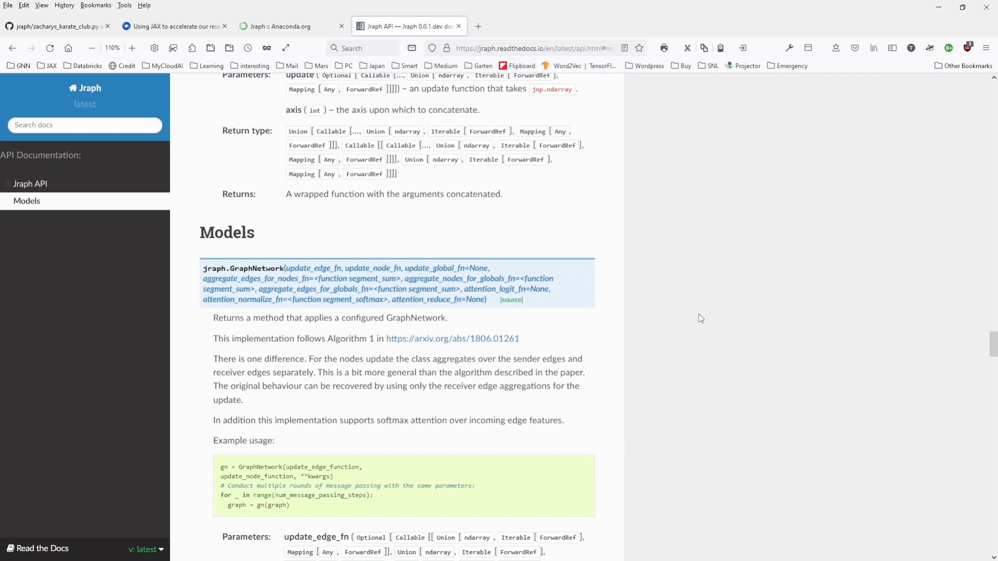
{"action": "mouse_move", "coordinate": [744, 258]}
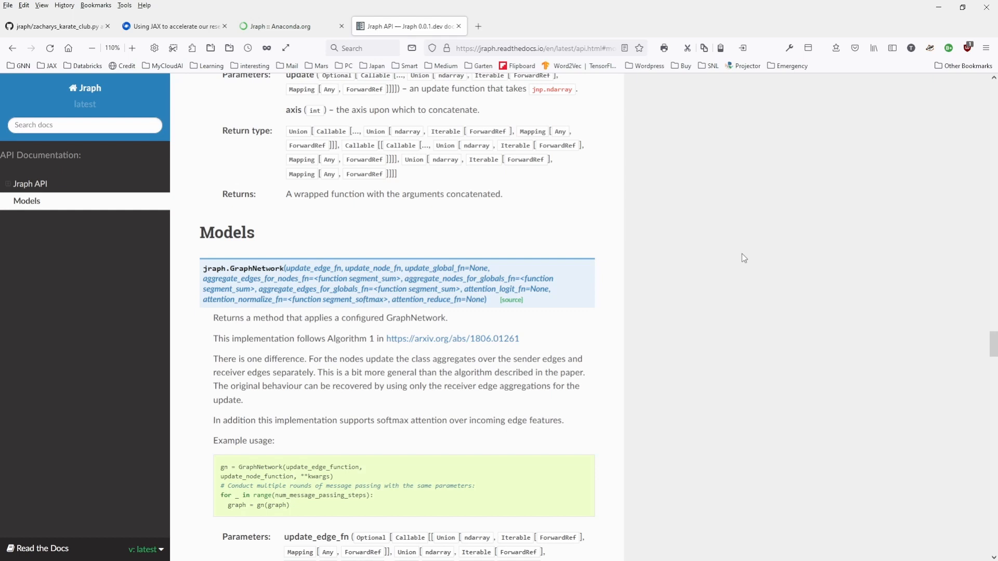
{"action": "mouse_move", "coordinate": [486, 99]}
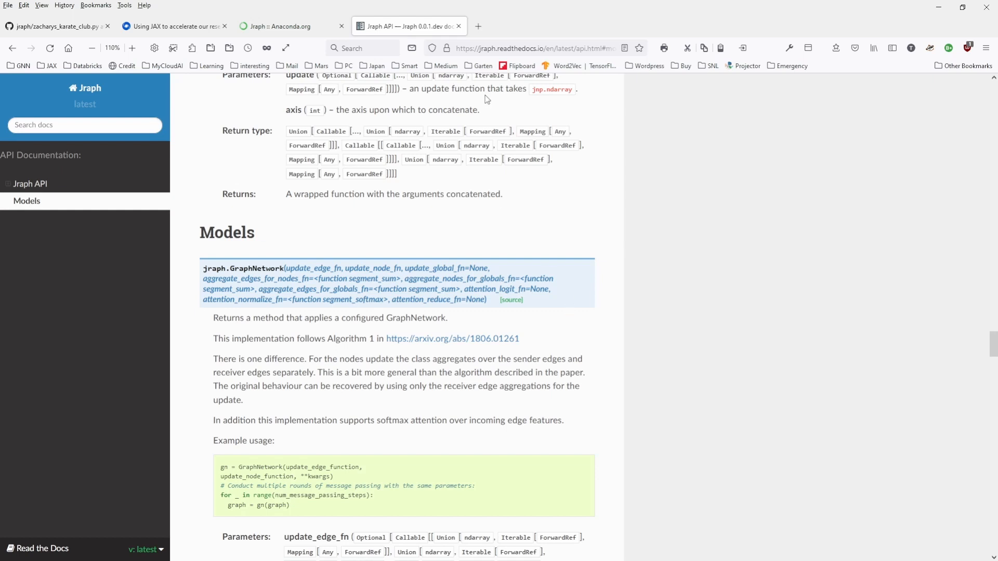
{"action": "mouse_move", "coordinate": [640, 369]}
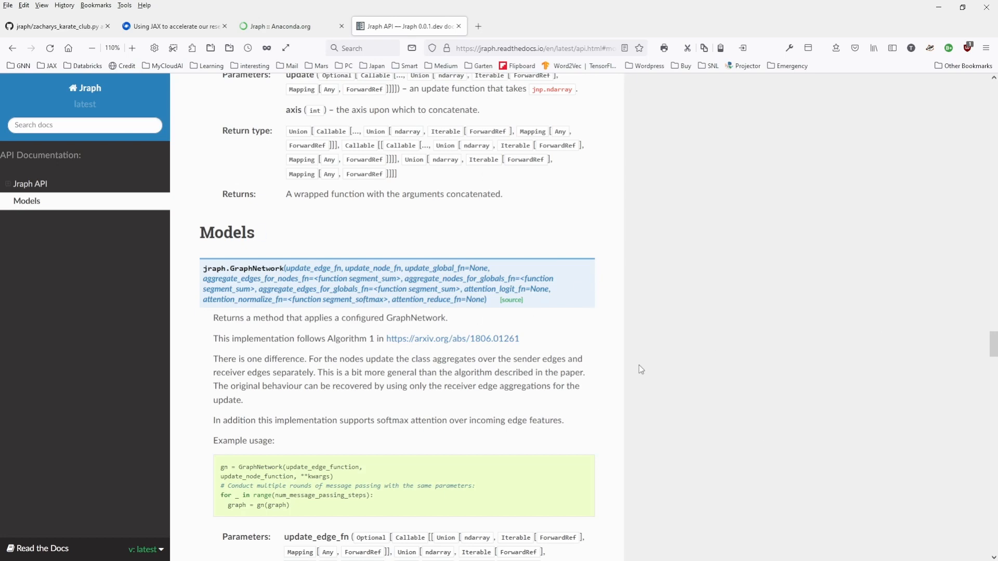
{"action": "mouse_move", "coordinate": [249, 255]}
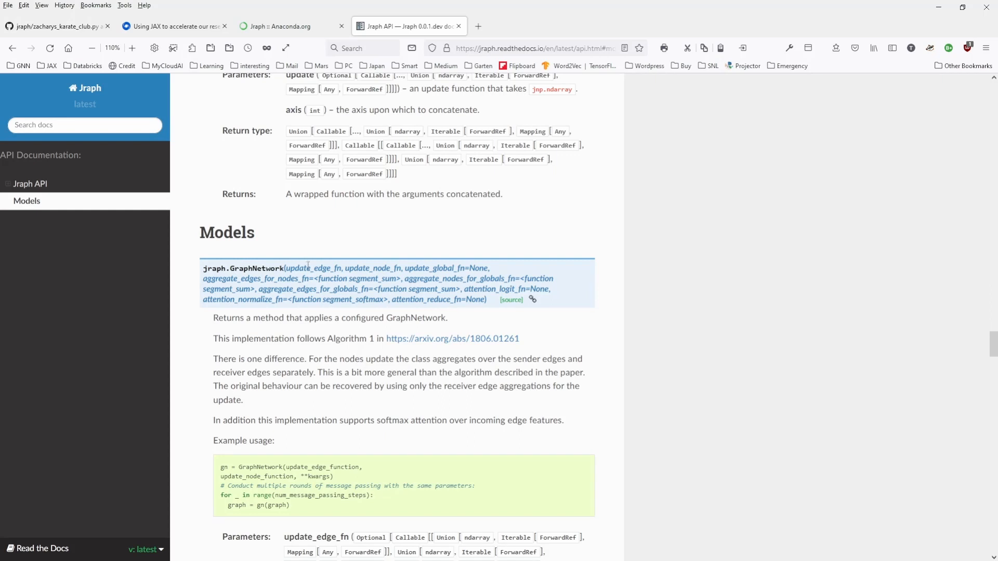
{"action": "mouse_move", "coordinate": [808, 267]}
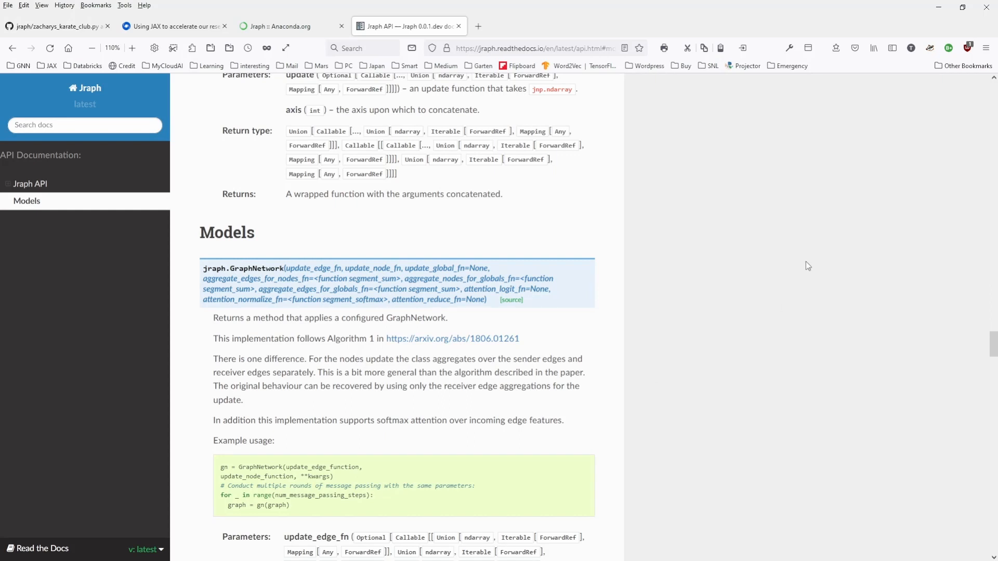
{"action": "mouse_move", "coordinate": [725, 307]}
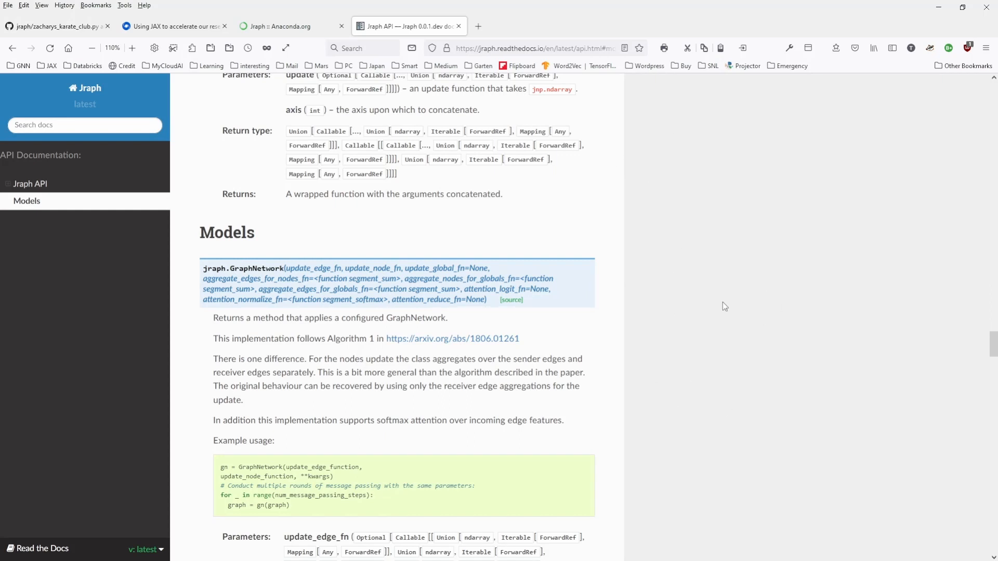
{"action": "mouse_move", "coordinate": [705, 323]}
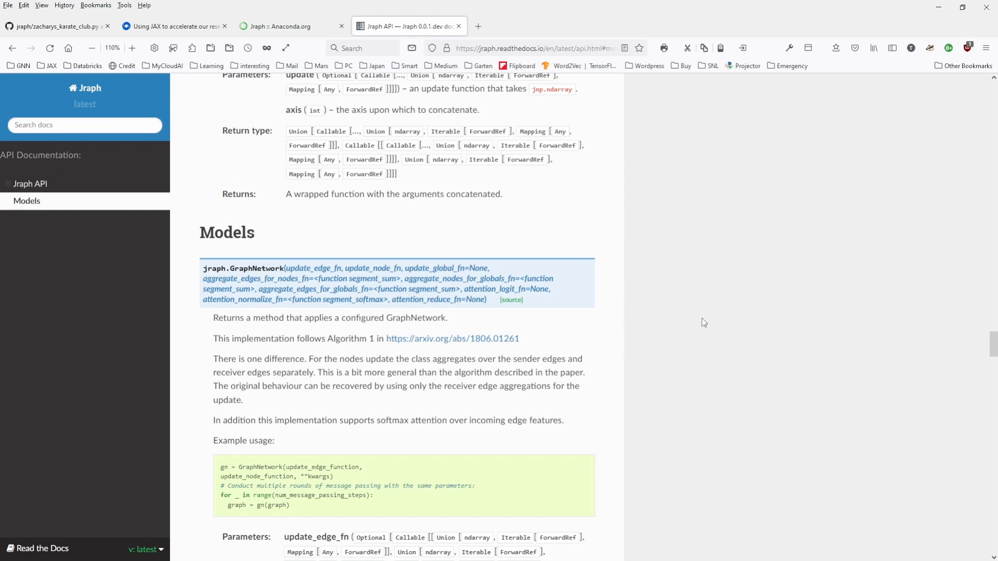
{"action": "mouse_move", "coordinate": [870, 309]}
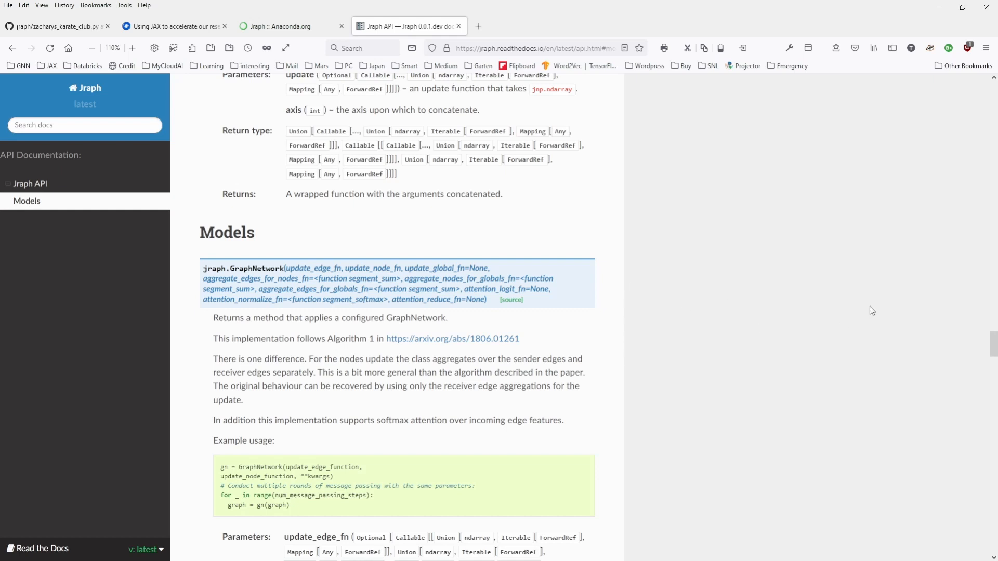
{"action": "mouse_move", "coordinate": [868, 314]}
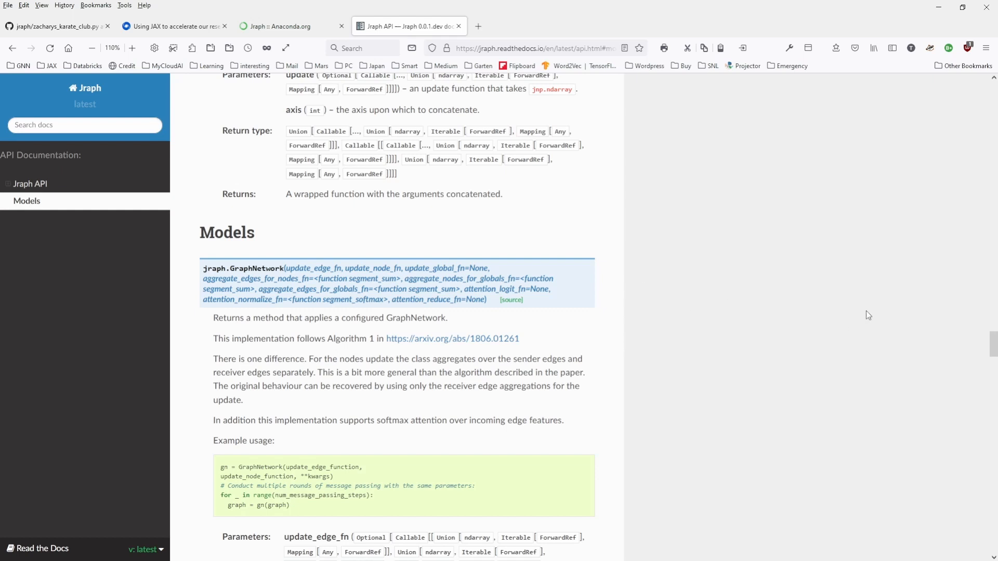
{"action": "mouse_move", "coordinate": [346, 227]}
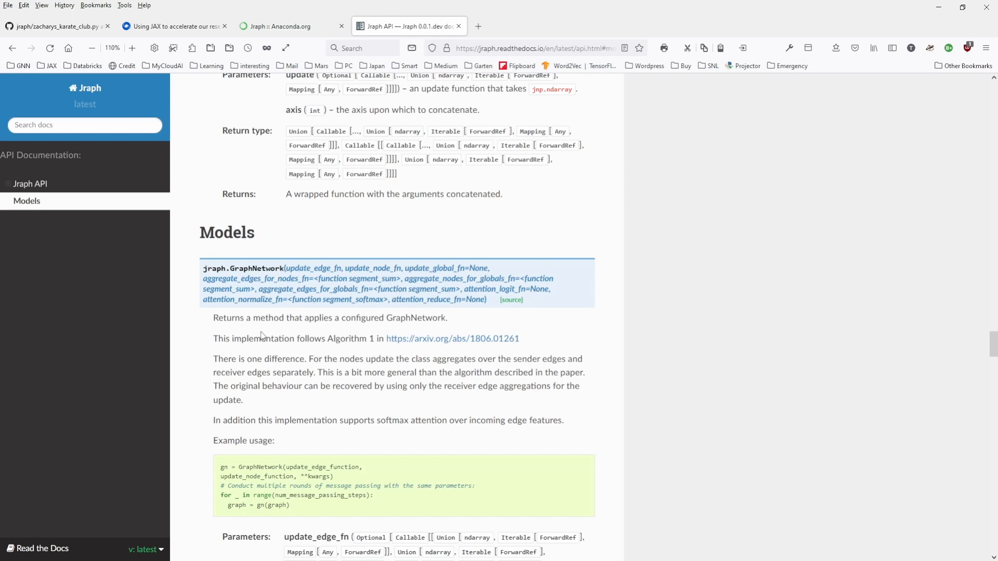
{"action": "mouse_move", "coordinate": [687, 376]}
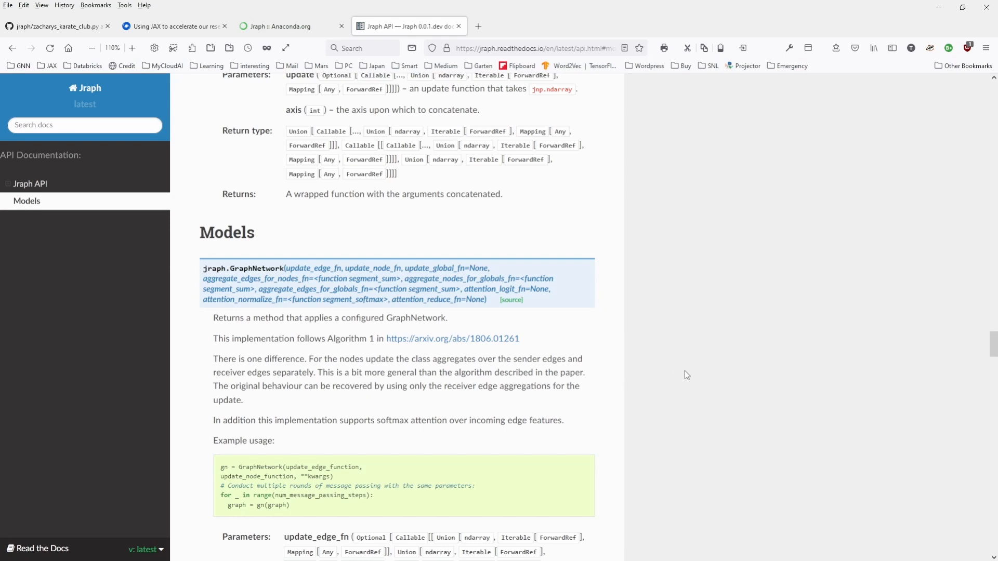
Step: Scroll the Jraph API page back to the top, bringing the GraphsTuple class description into view
{"action": "scroll", "scroll_direction": "down", "scroll_amount": 3}
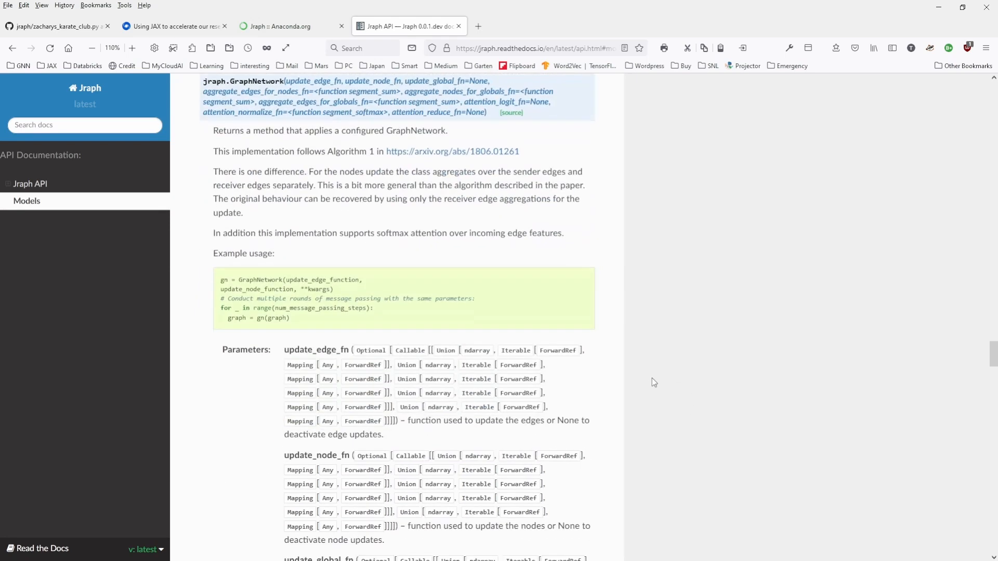
{"action": "scroll", "scroll_direction": "up", "scroll_amount": 3}
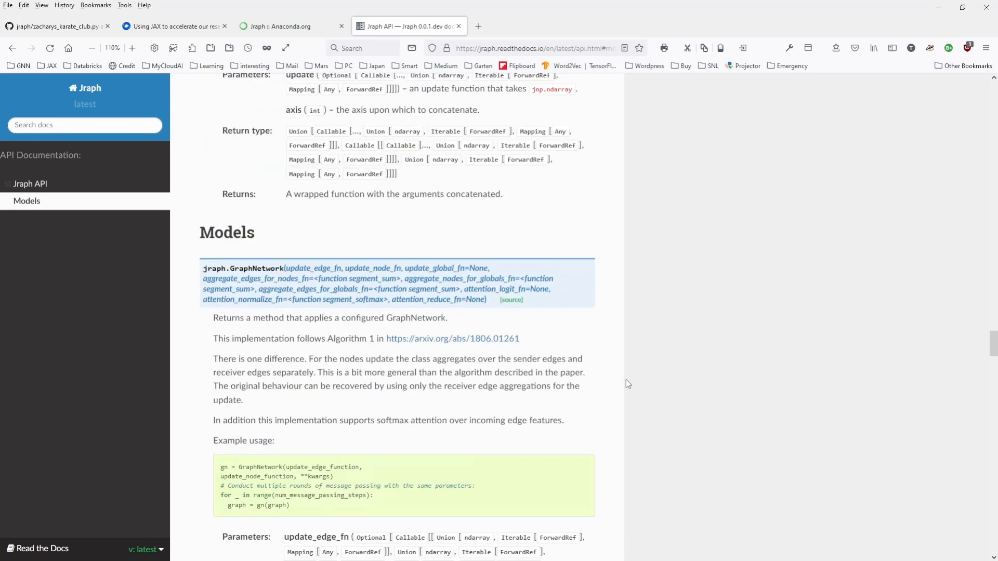
{"action": "scroll", "scroll_direction": "down", "scroll_amount": 3}
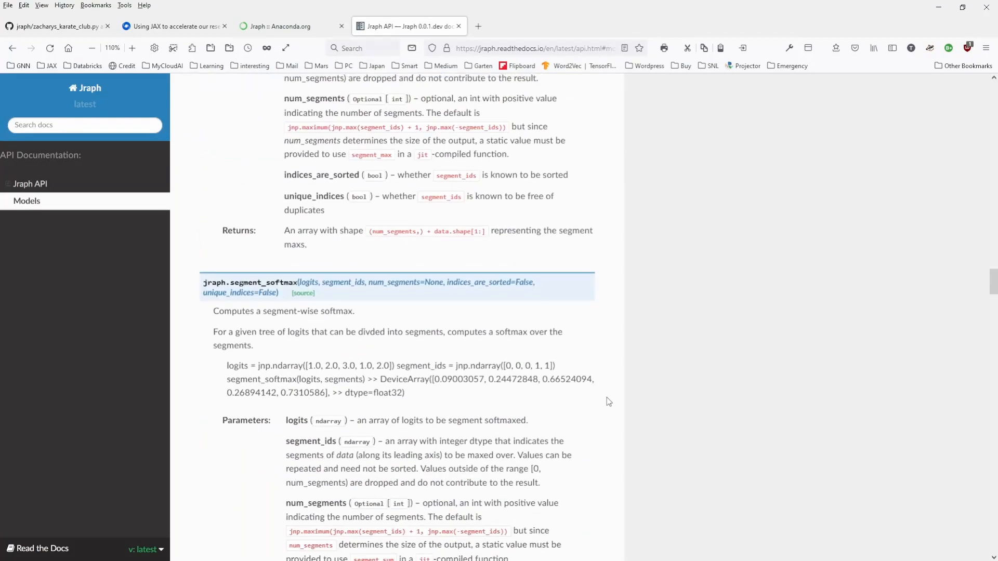
{"action": "scroll", "scroll_direction": "down", "scroll_amount": 3}
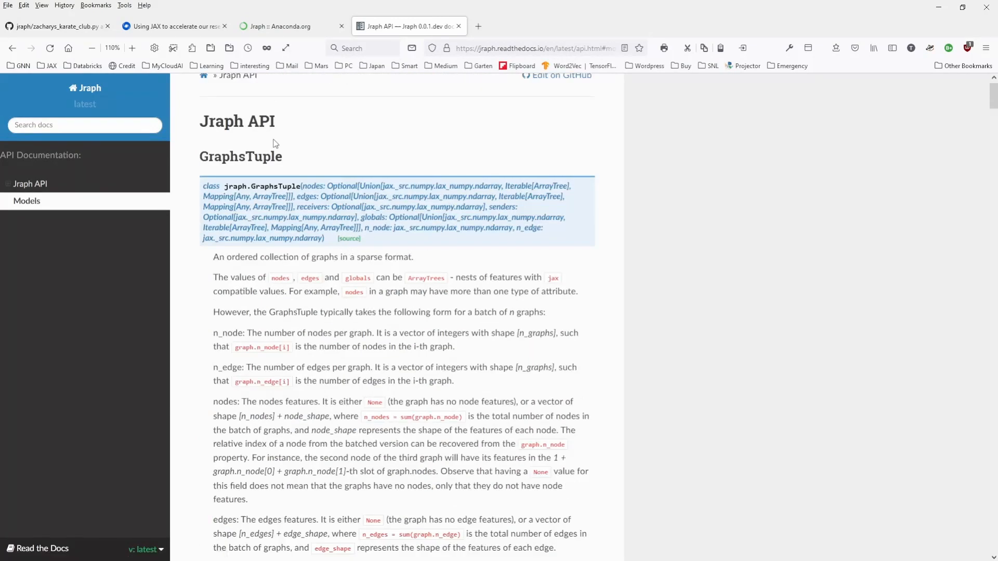
{"action": "mouse_move", "coordinate": [383, 155]}
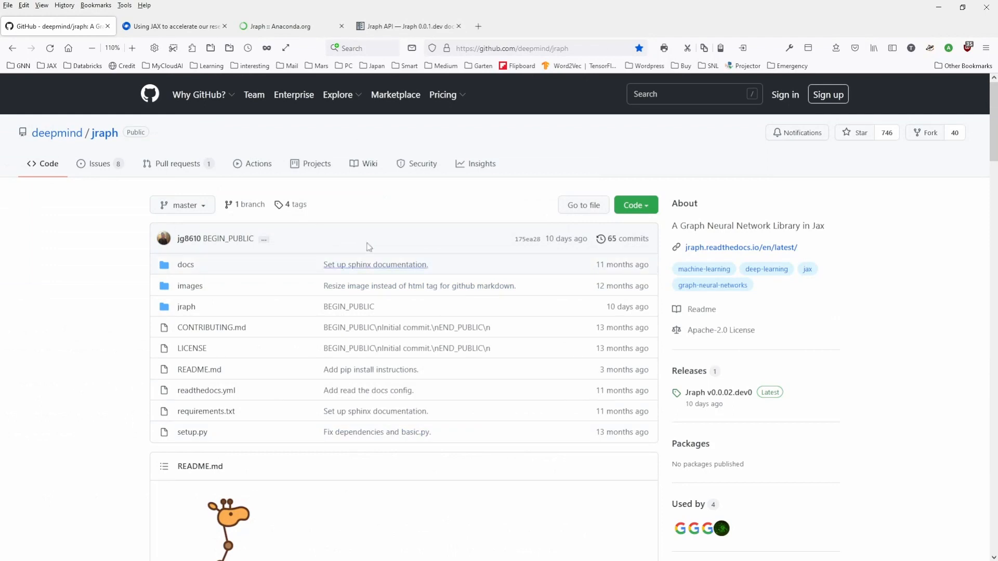
{"action": "mouse_move", "coordinate": [227, 163]}
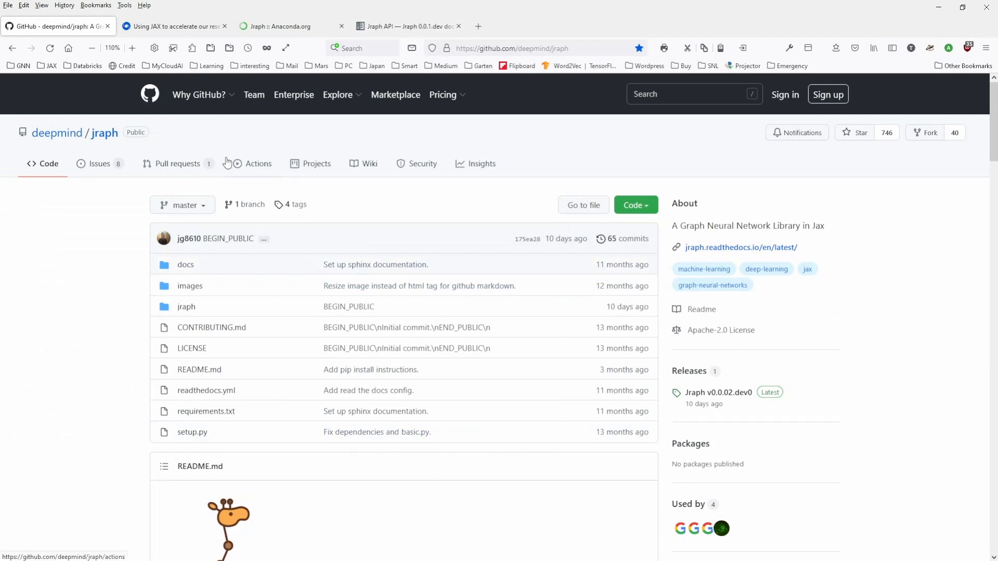
{"action": "mouse_move", "coordinate": [257, 138]}
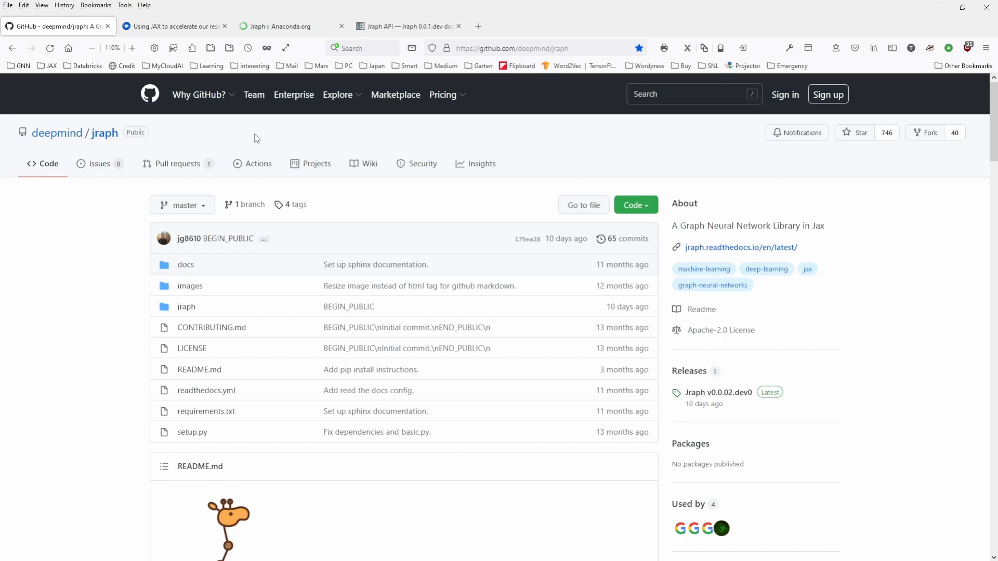
{"action": "mouse_move", "coordinate": [614, 159]}
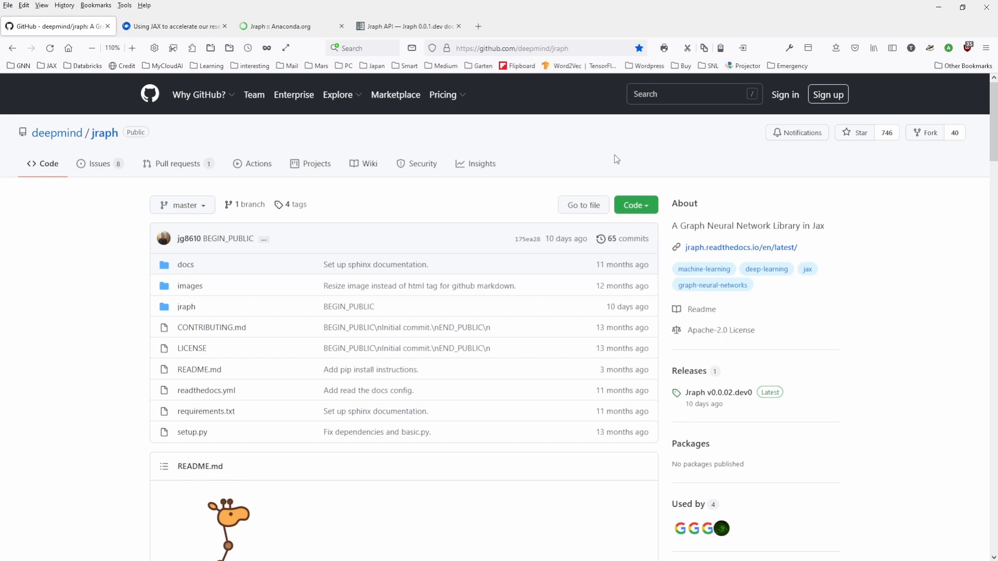
{"action": "mouse_move", "coordinate": [500, 144]}
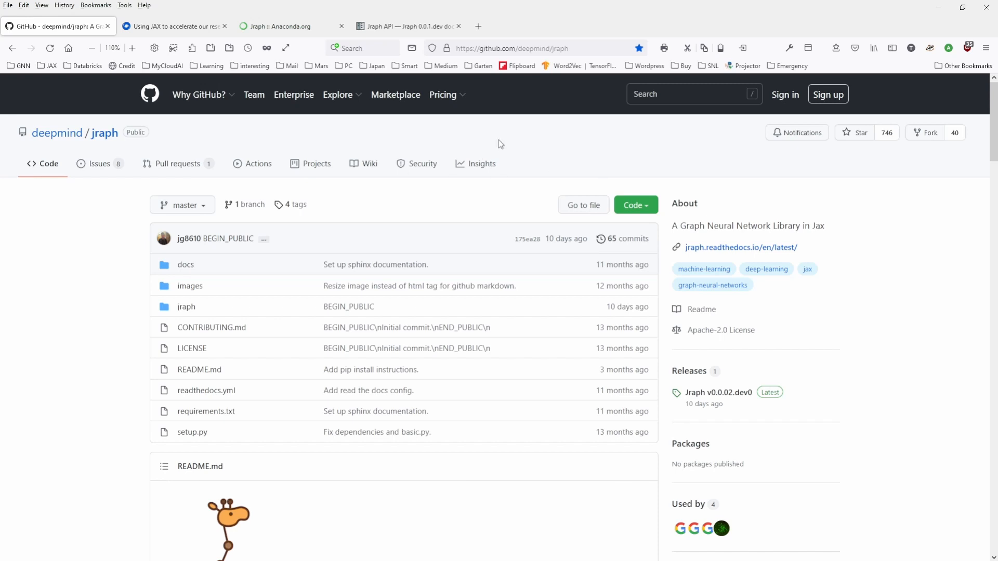